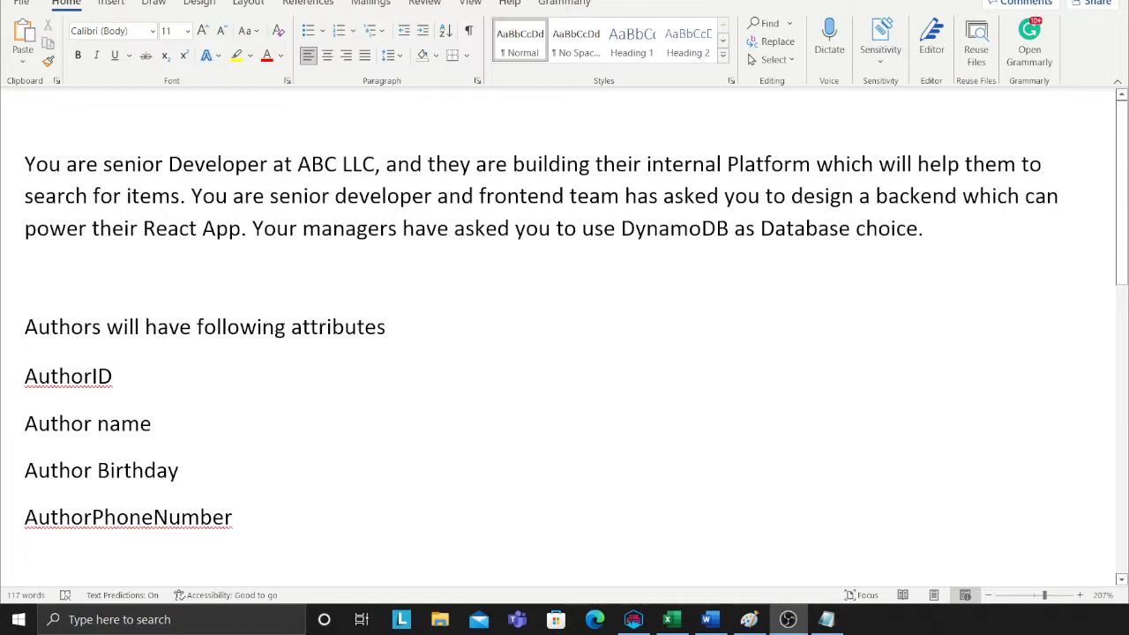
Review the DynamoDB requirement and the author attributes in the Word document.
left_click(25, 276)
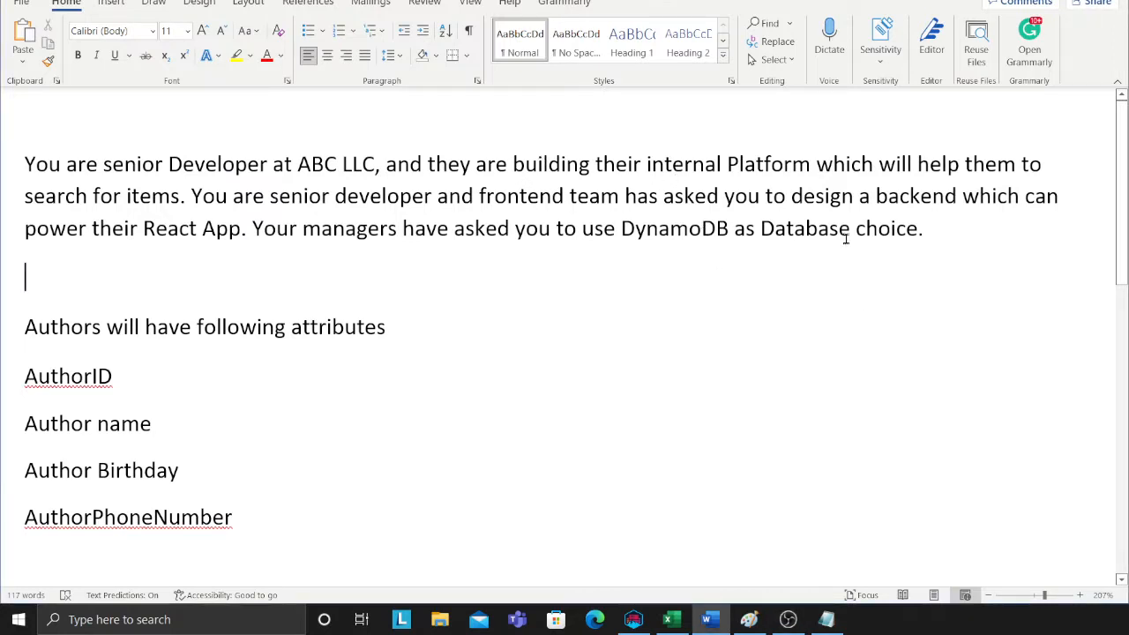
mouse_move(282, 250)
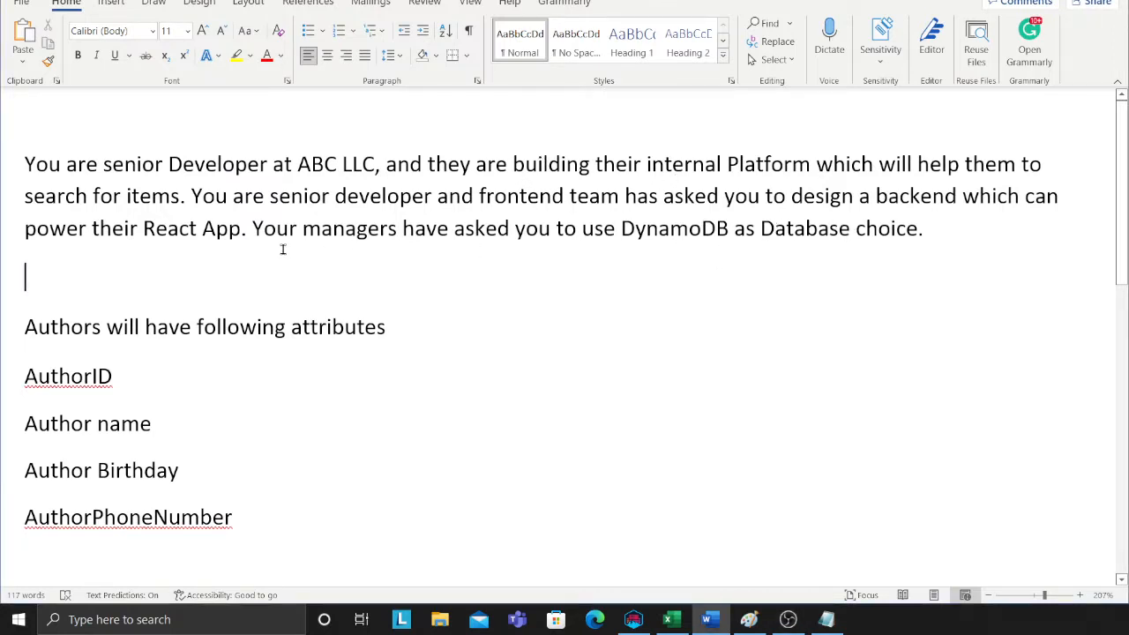
mouse_move(110, 254)
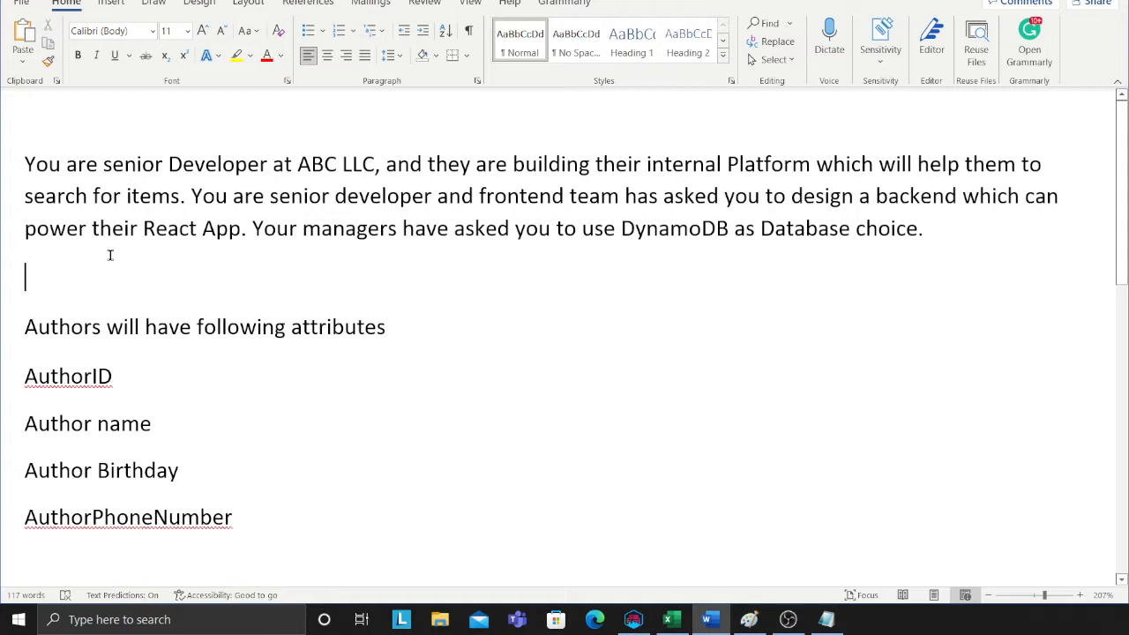
mouse_move(250, 256)
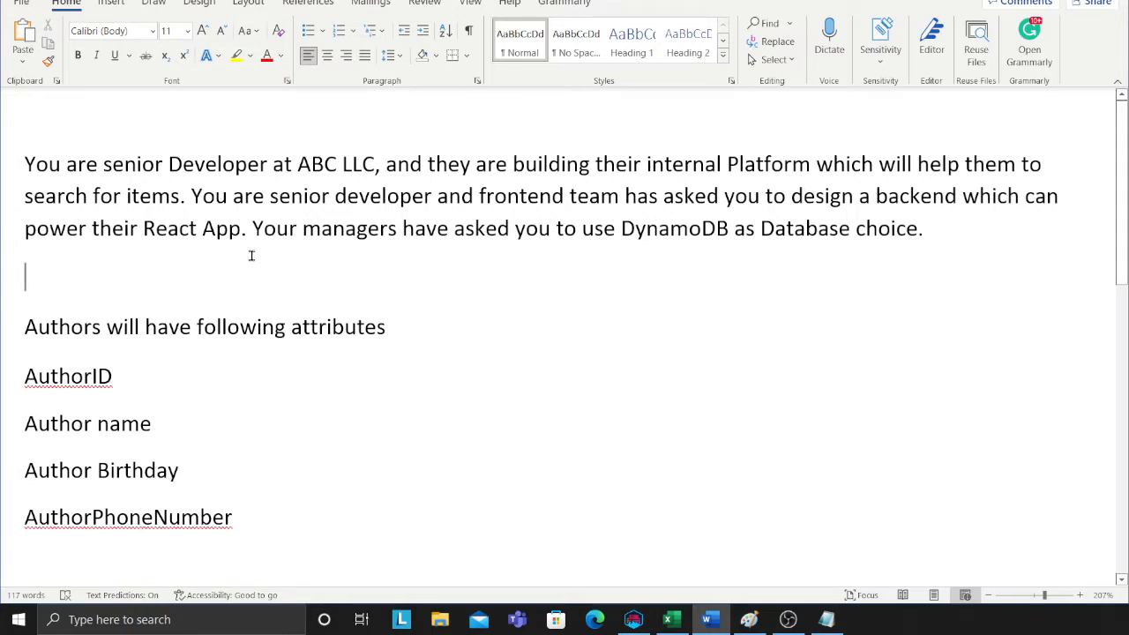
mouse_move(409, 254)
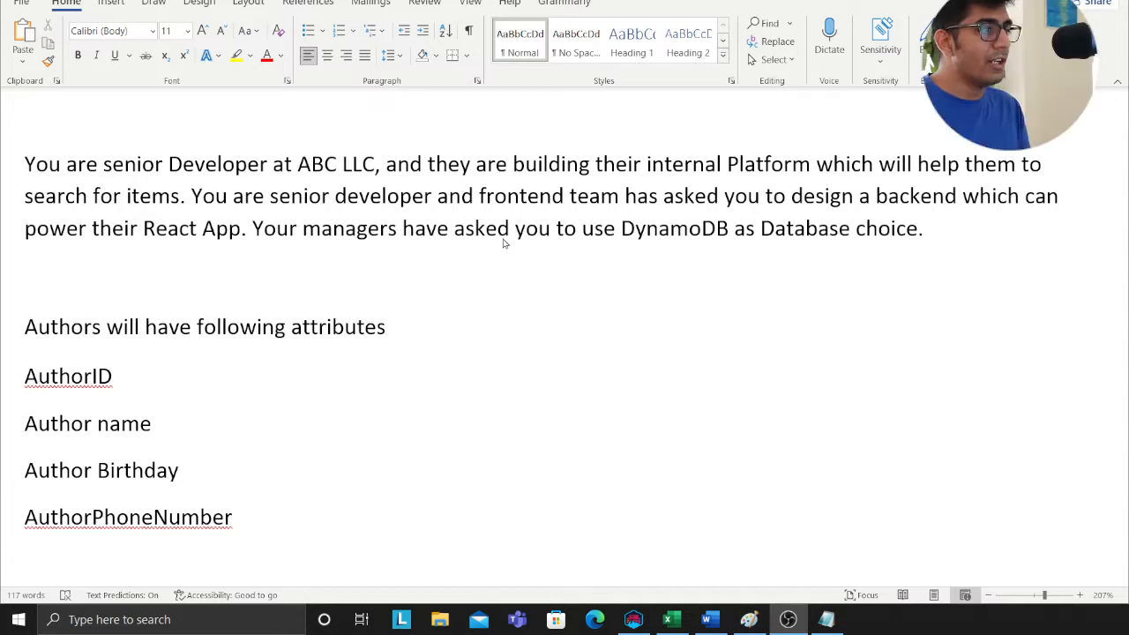
left_click_drag(516, 228, 923, 228)
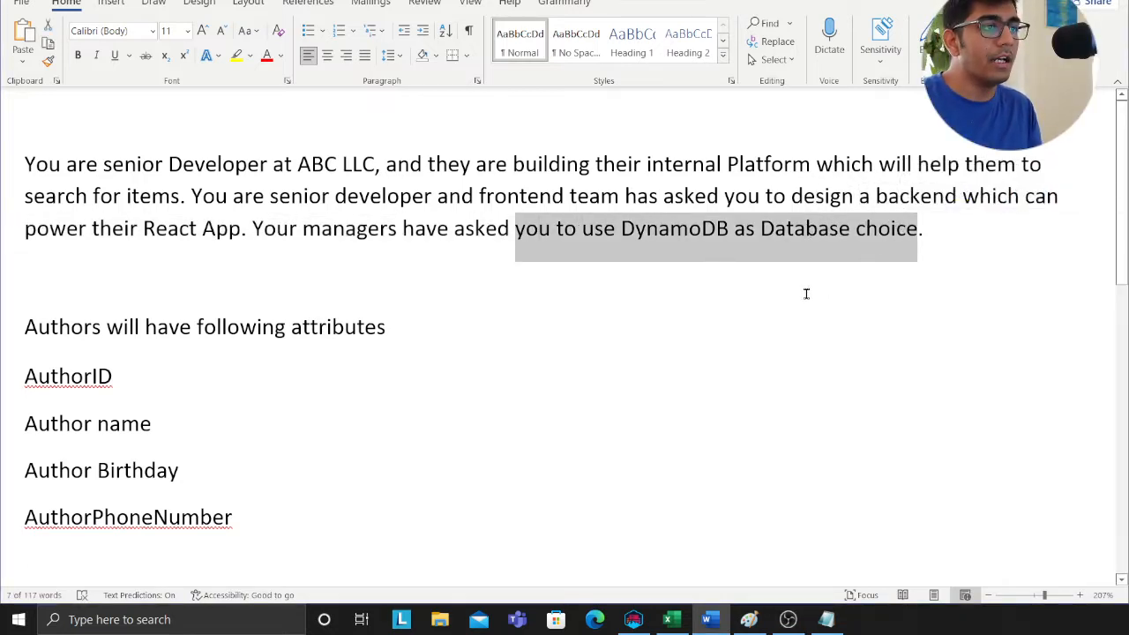
scroll("down", 3)
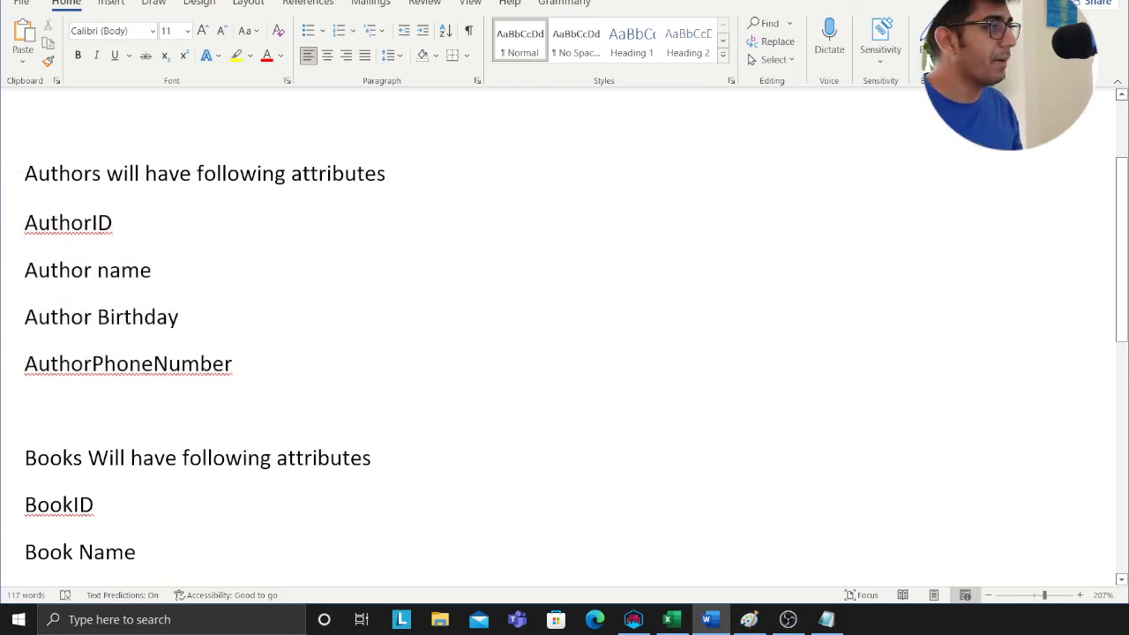
left_click(236, 363)
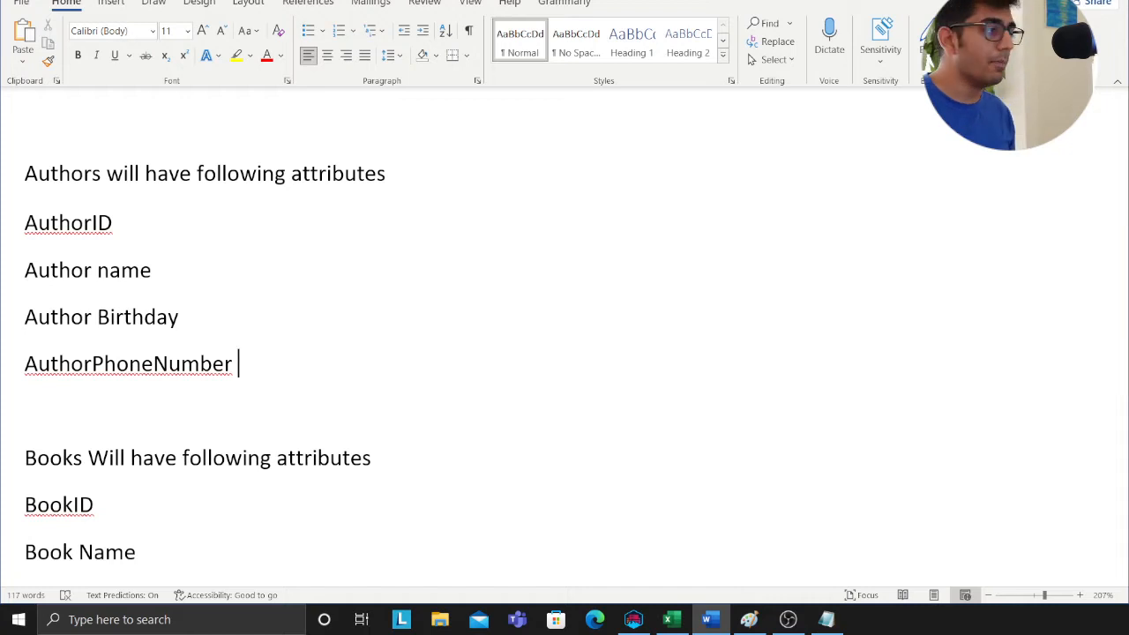
Review the book attributes and four access patterns, then switch to the Excel table model.
scroll("down", 3)
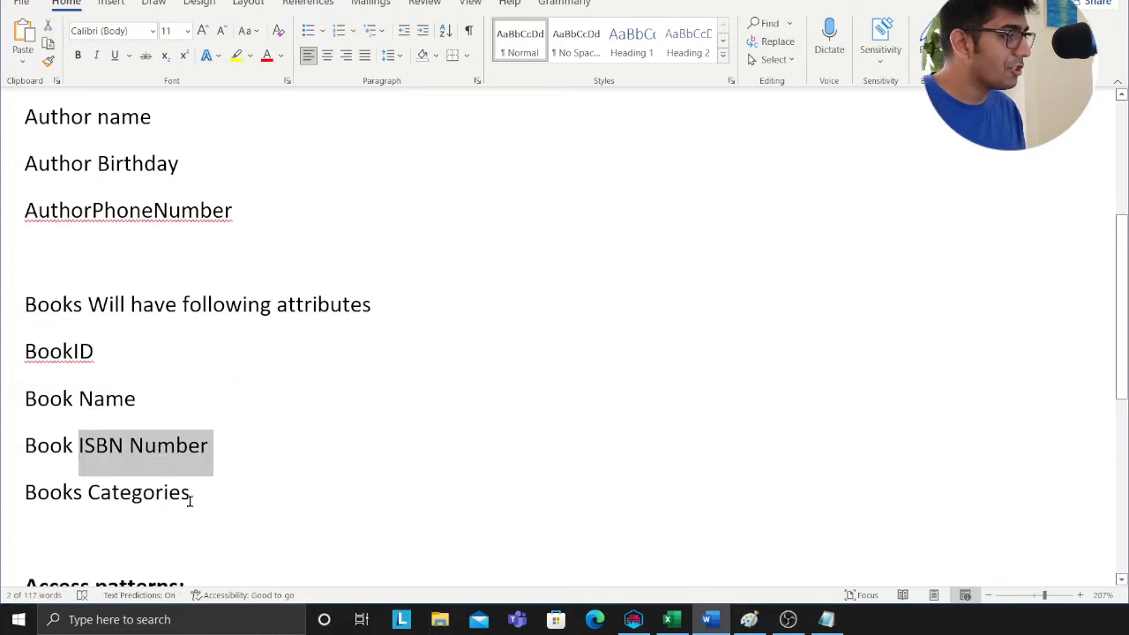
scroll("down", 3)
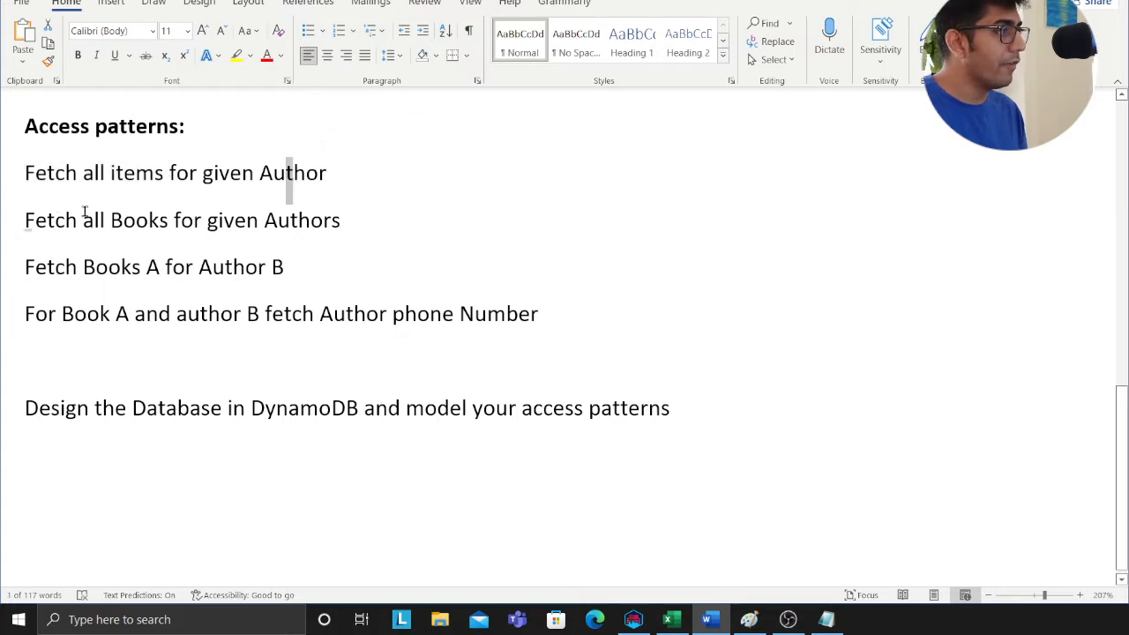
double_click(49, 266)
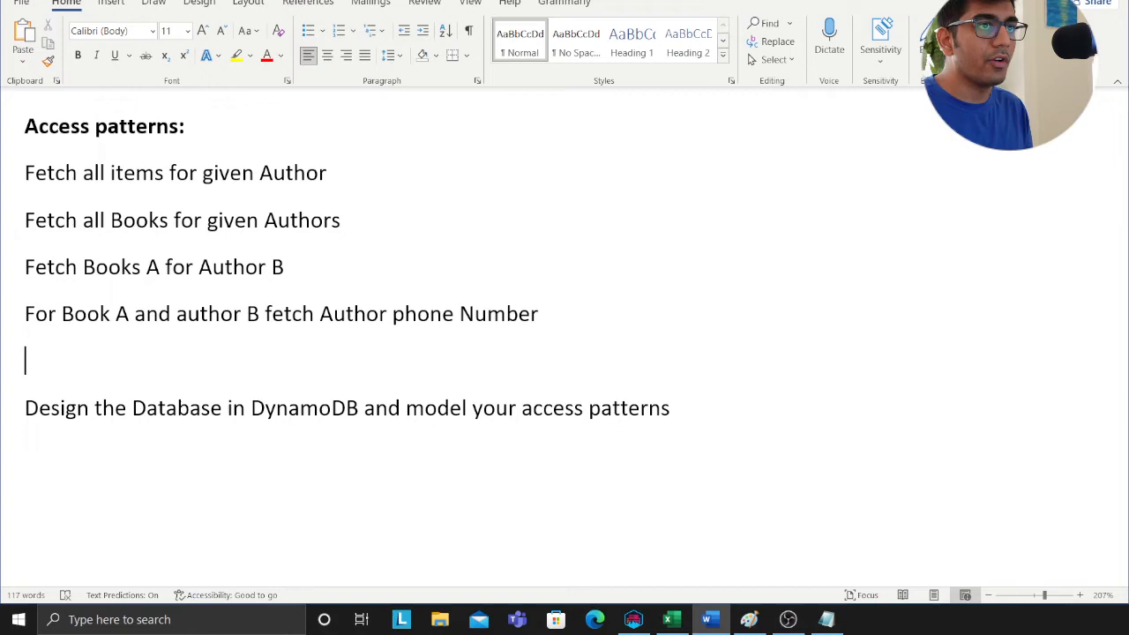
left_click(670, 618)
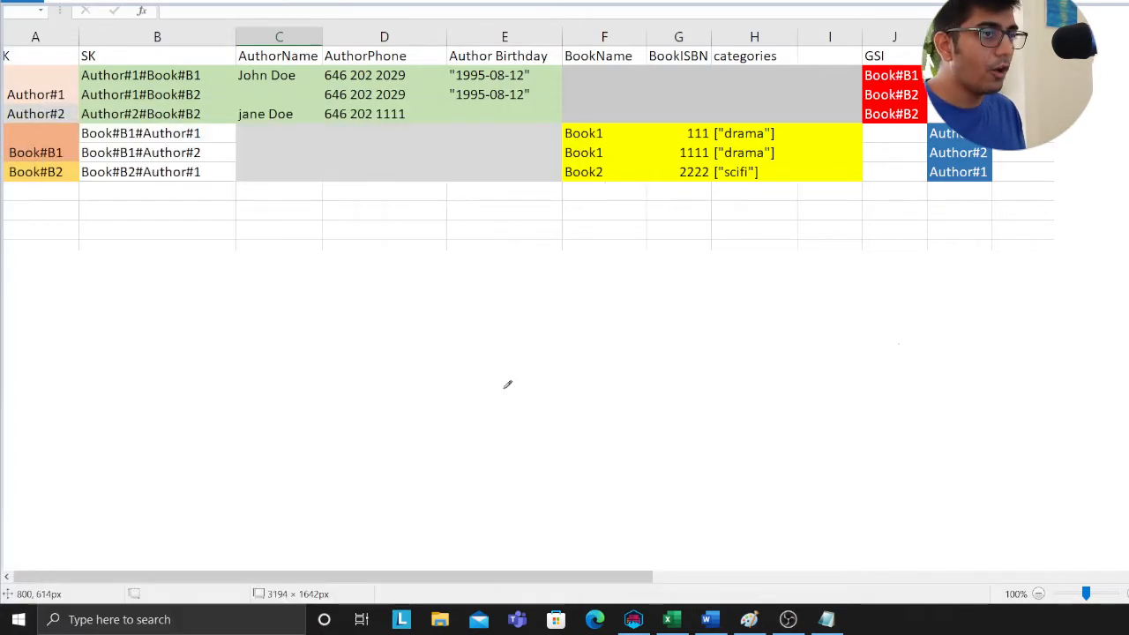
Go to the Downloads folder in File Explorer to reach the Authors collection image.
left_click(439, 617)
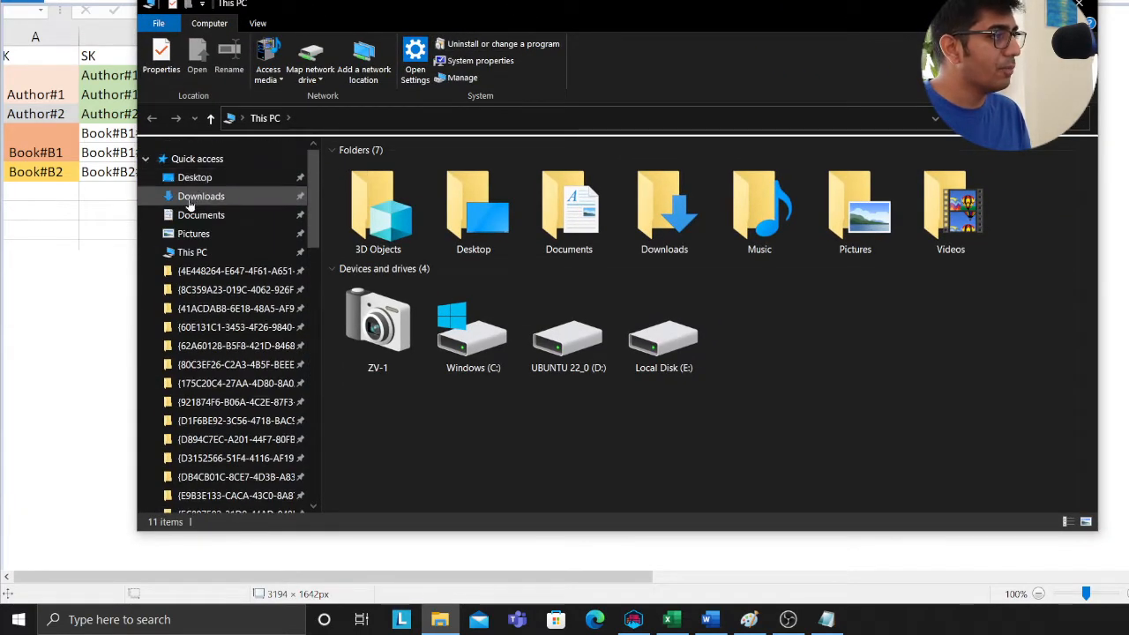
left_click(201, 196)
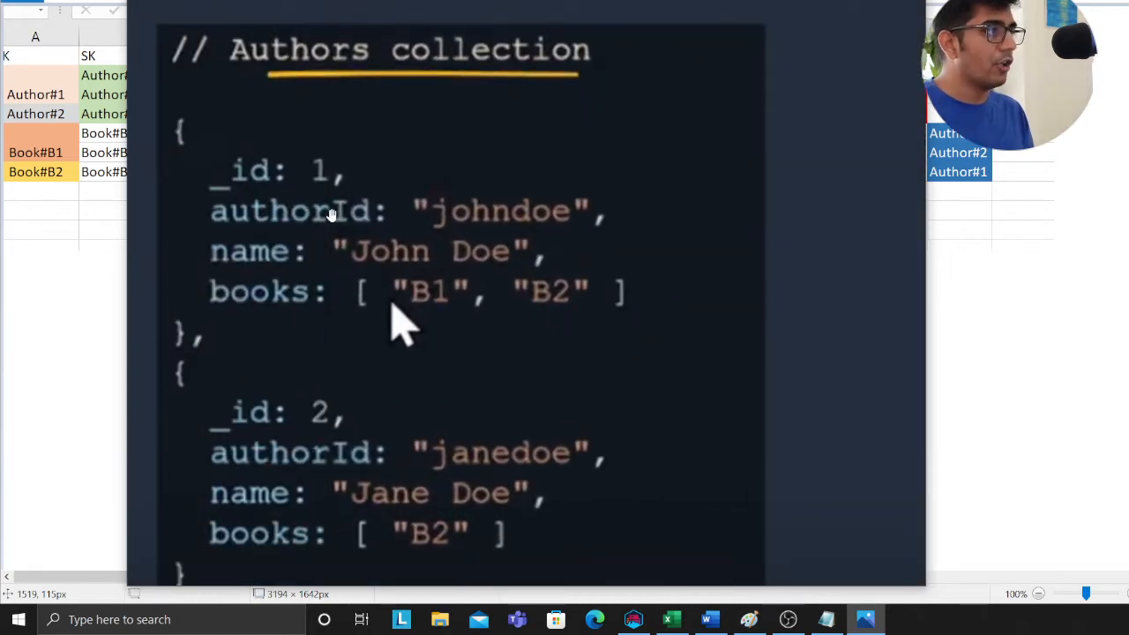
scroll("up", 3)
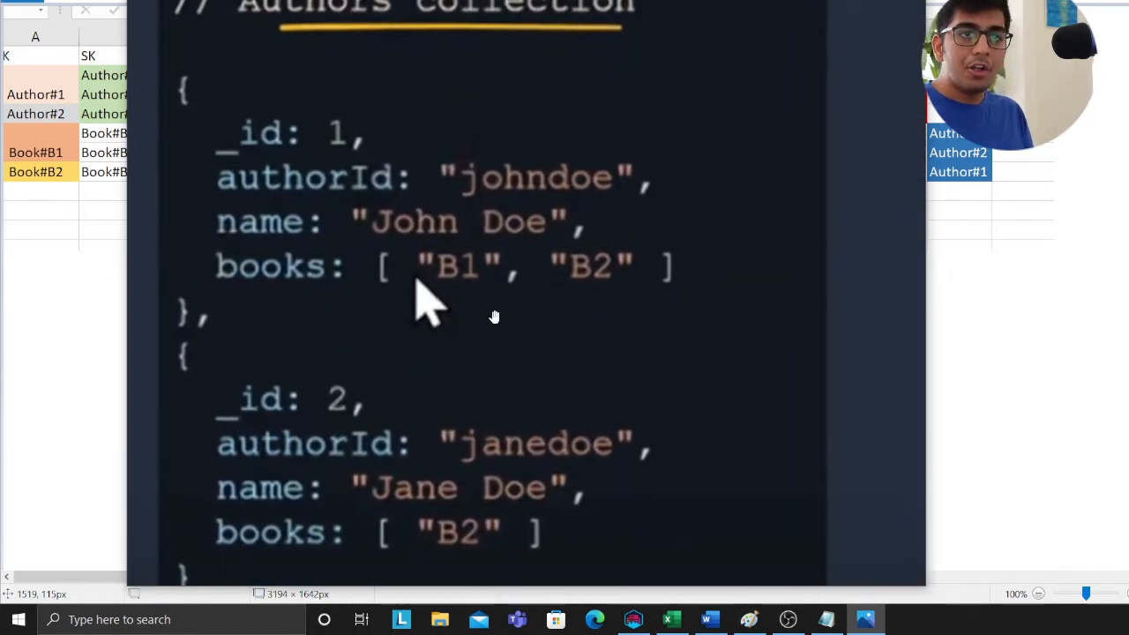
mouse_move(472, 191)
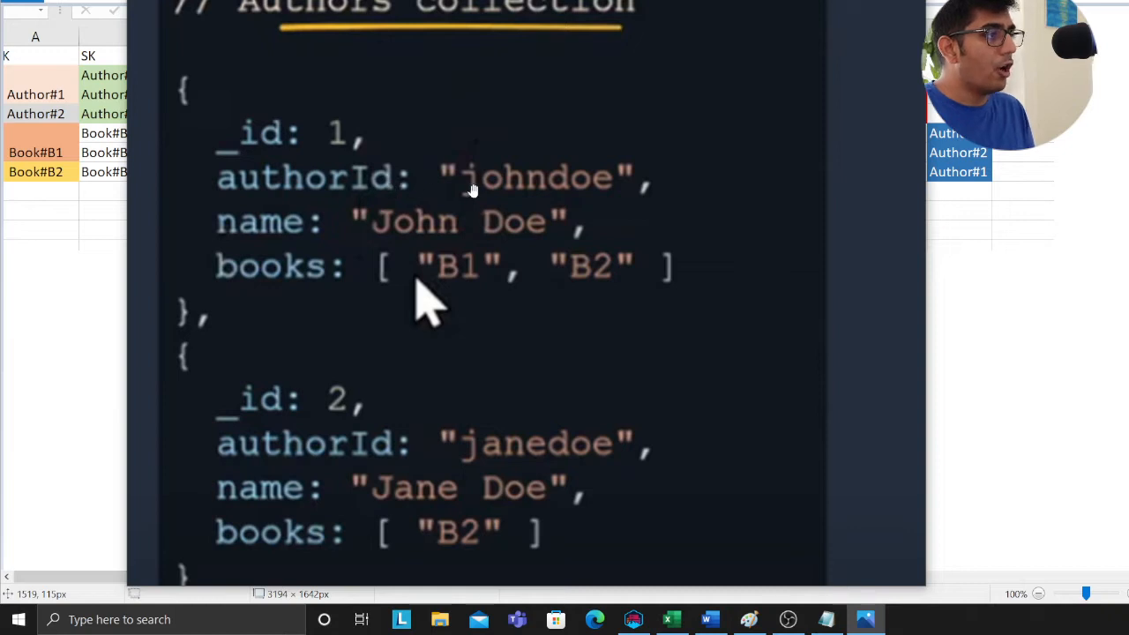
mouse_move(427, 250)
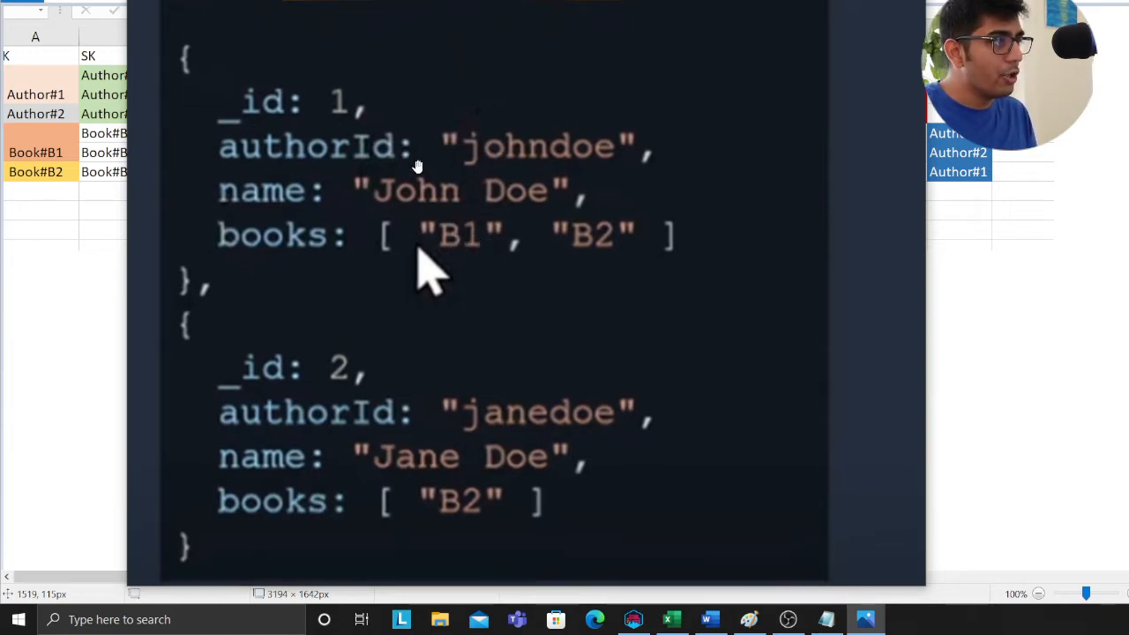
mouse_move(519, 284)
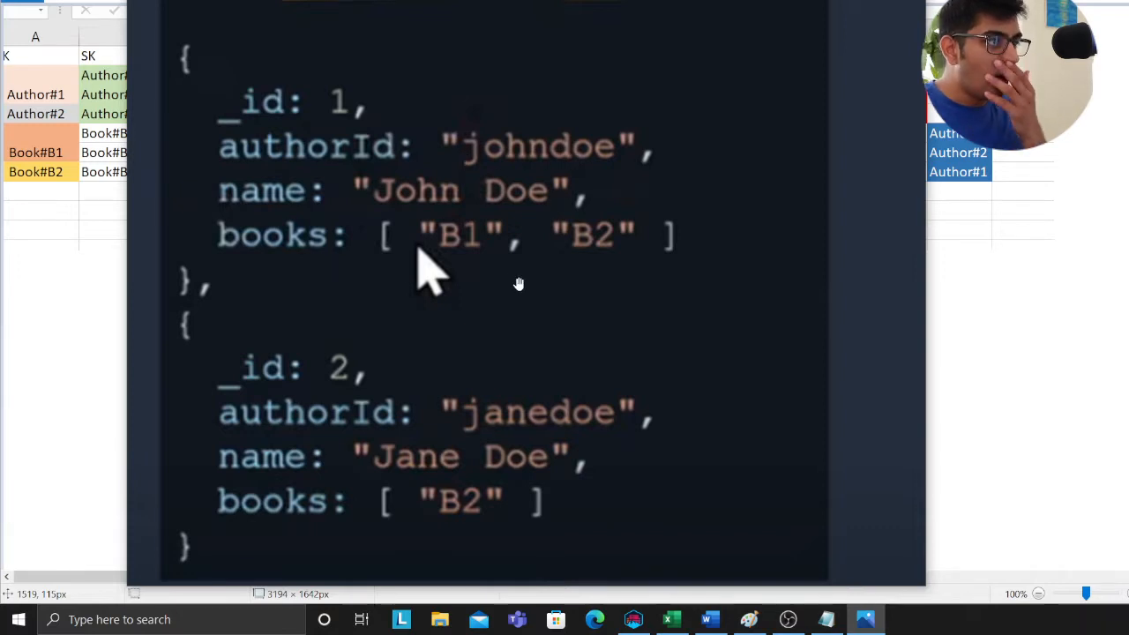
mouse_move(556, 324)
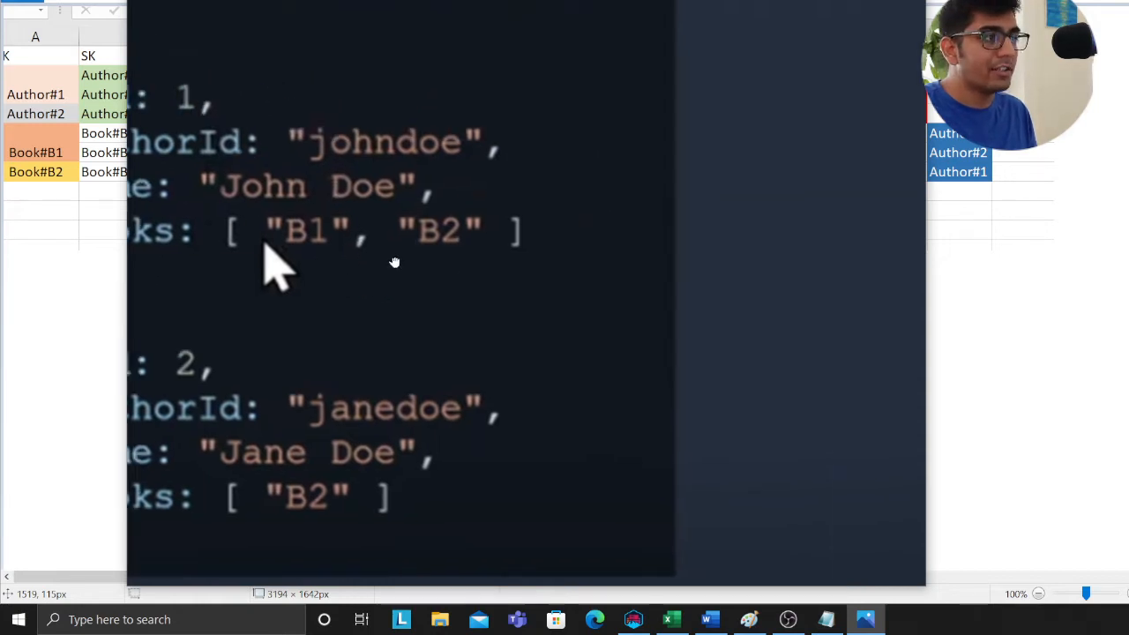
scroll("up", 3)
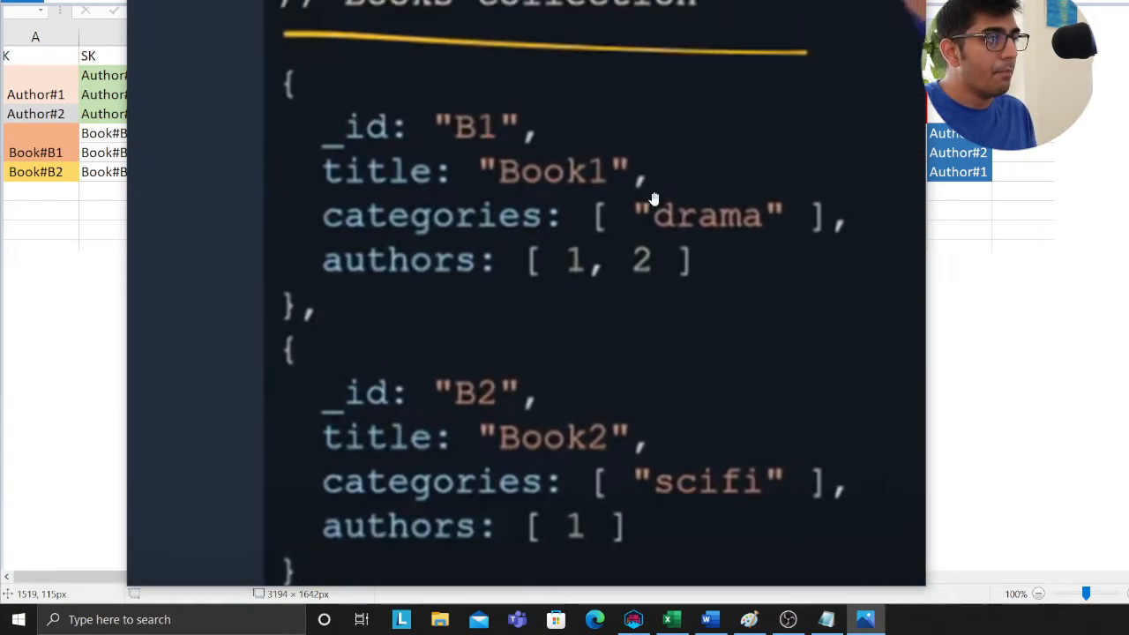
mouse_move(414, 257)
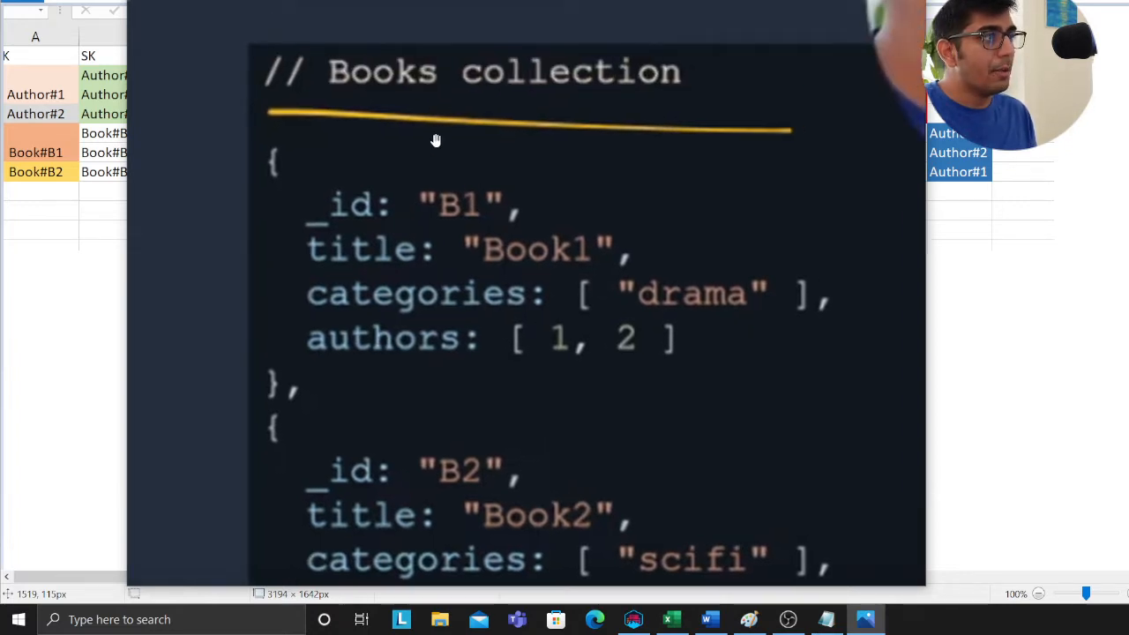
scroll("down", 3)
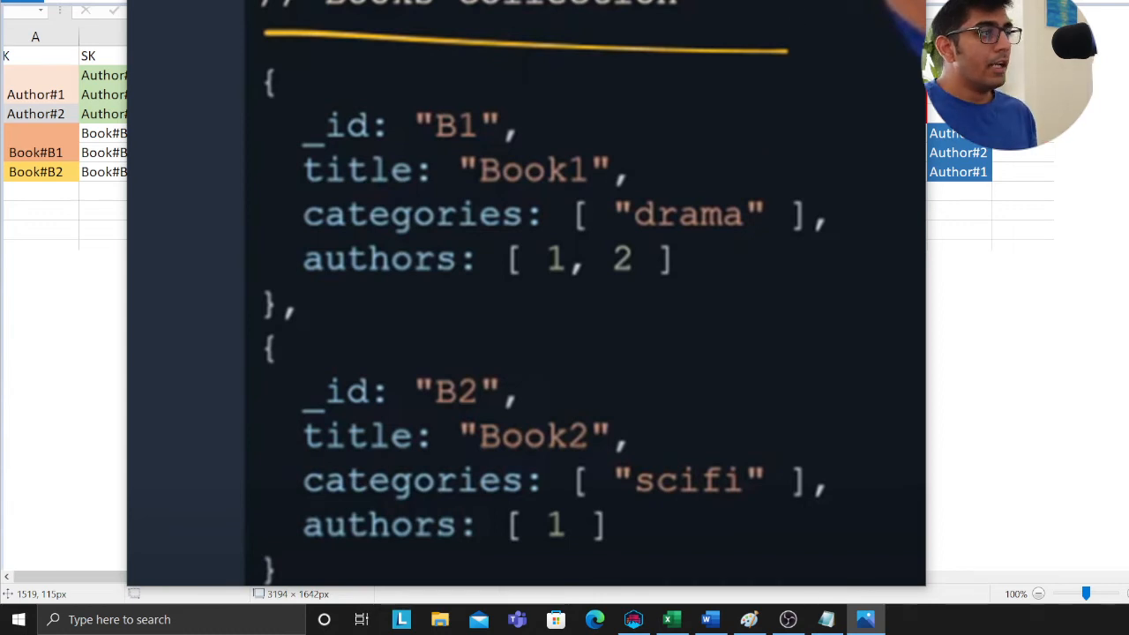
key("alt+tab")
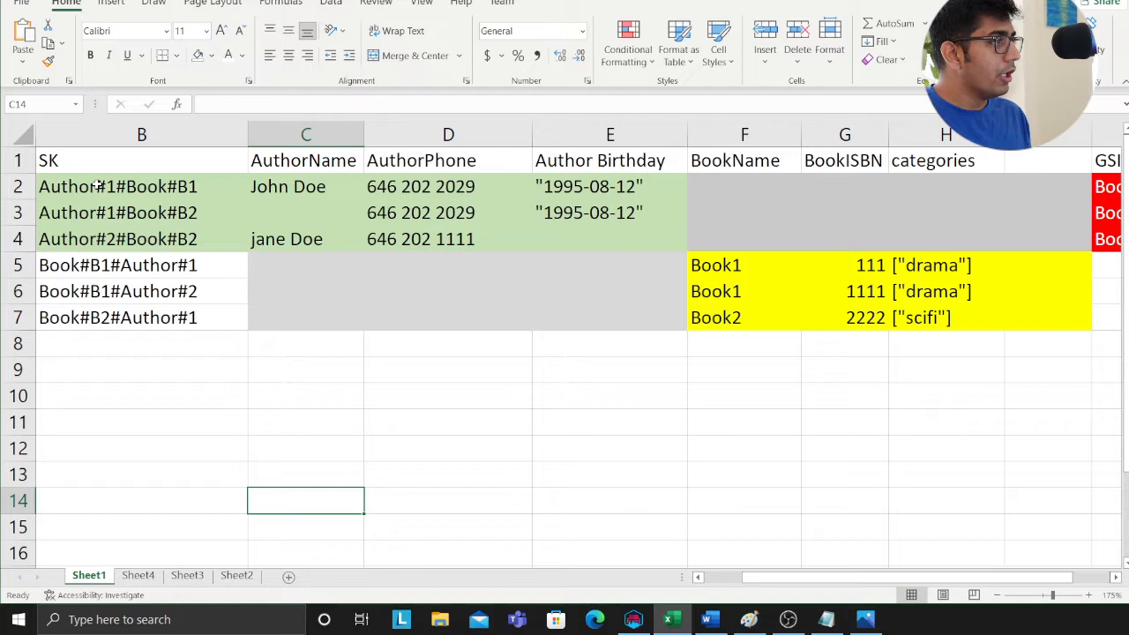
left_click(141, 188)
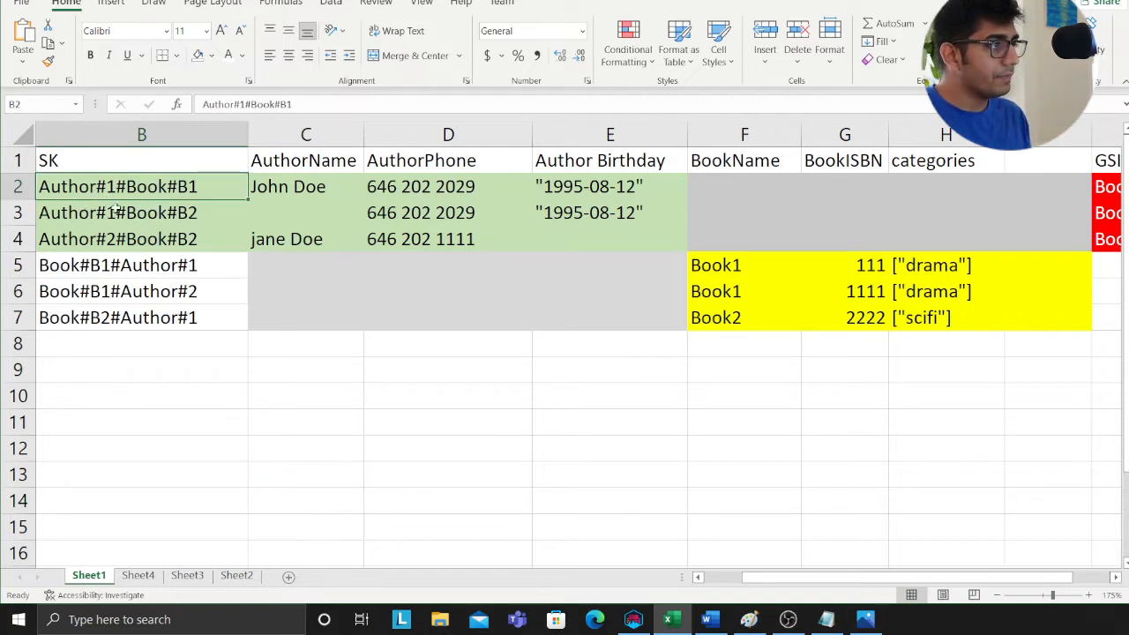
left_click(420, 187)
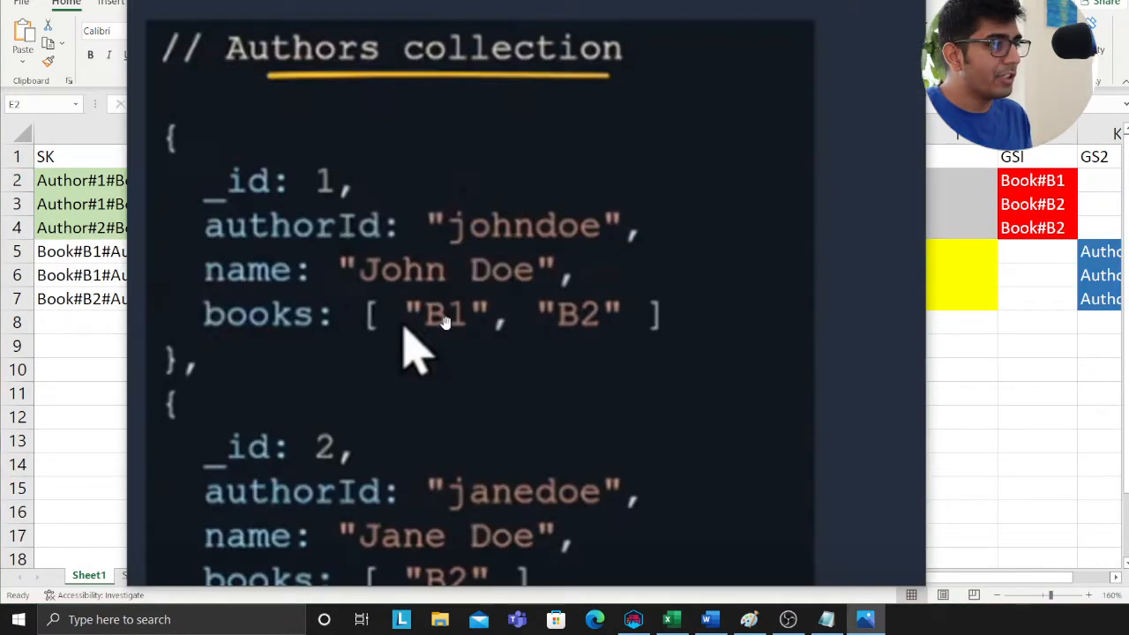
left_click(672, 617)
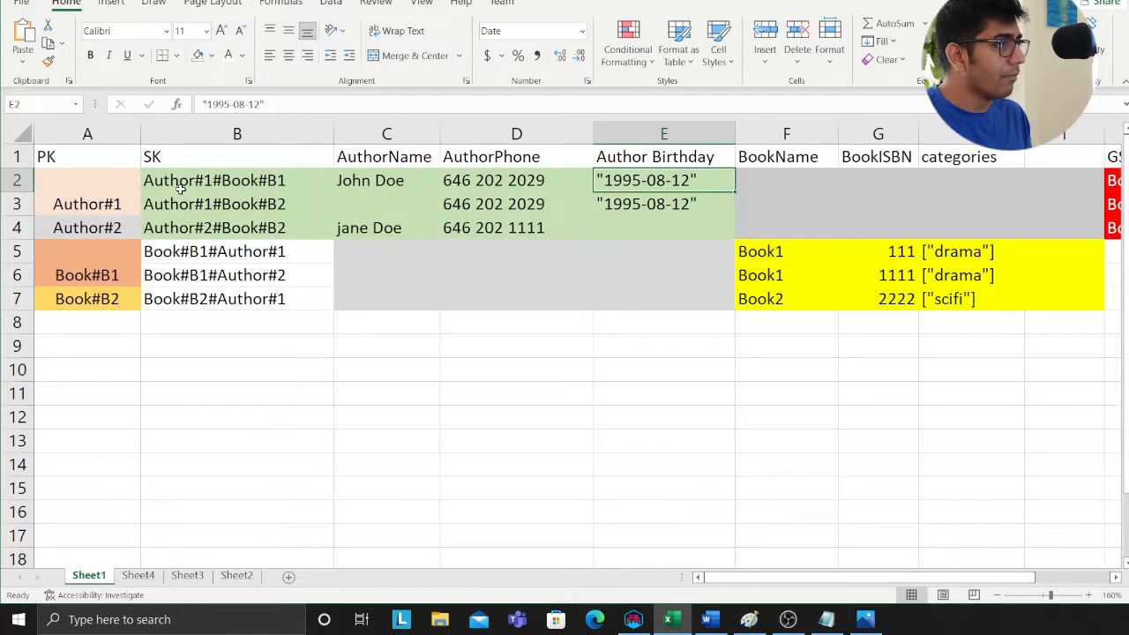
double_click(236, 180)
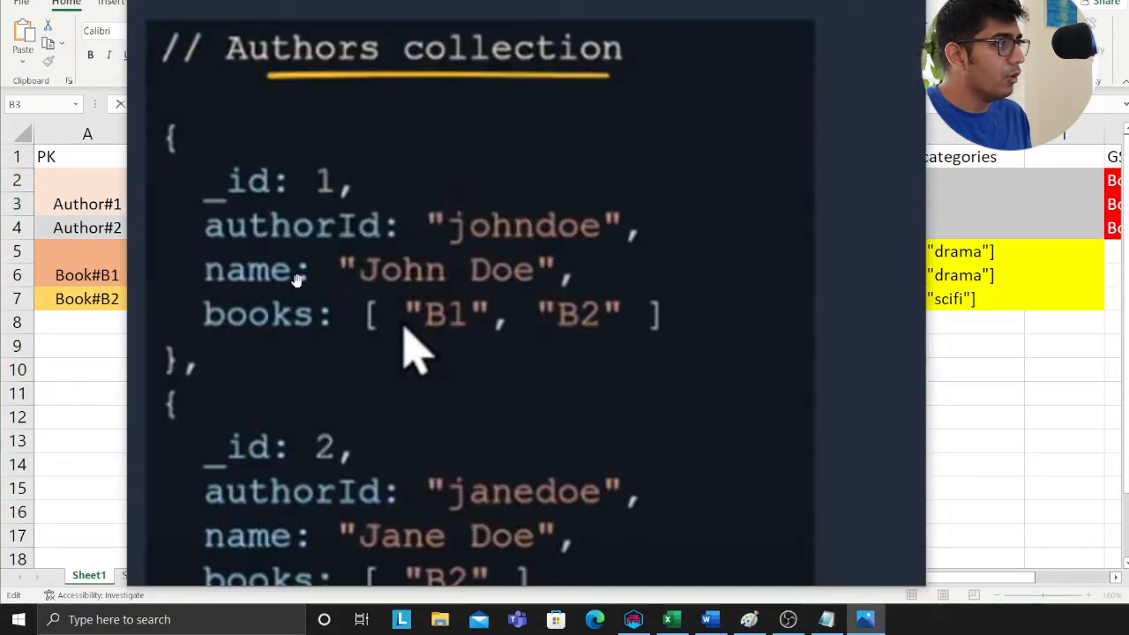
scroll("down", 3)
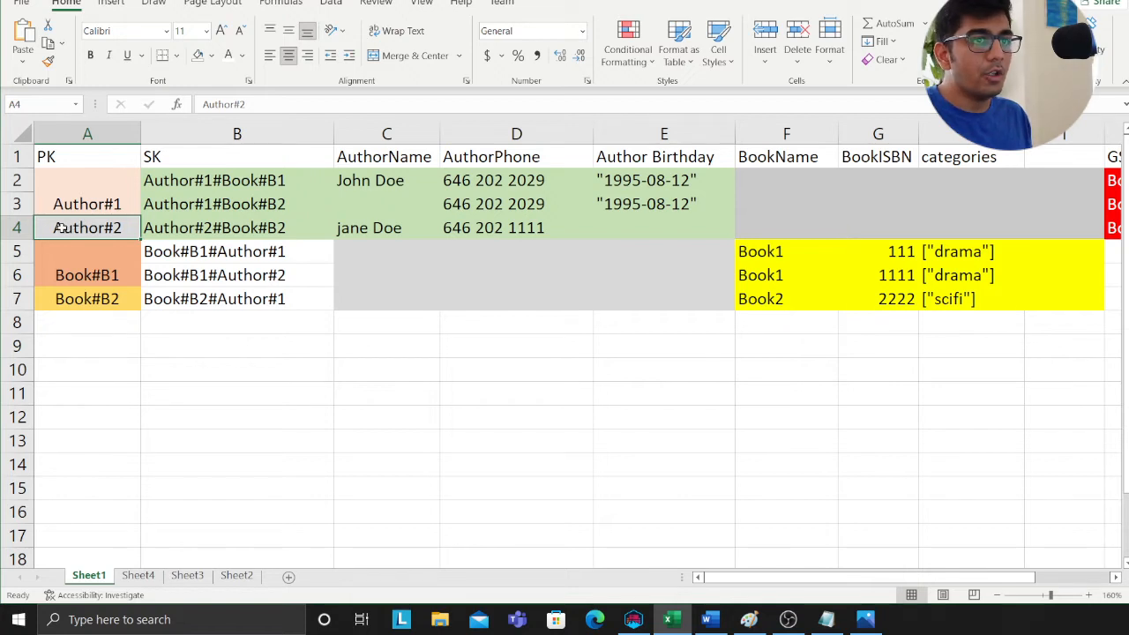
left_click(236, 227)
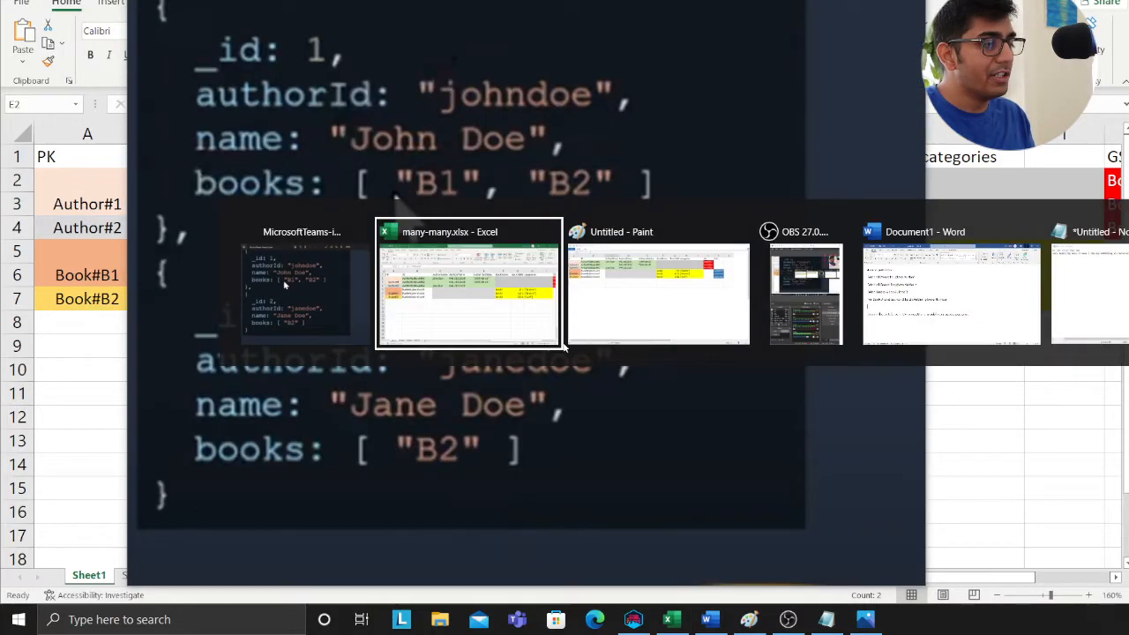
Return to the spreadsheet and look over the GSI and GSI2 columns.
left_click(468, 293)
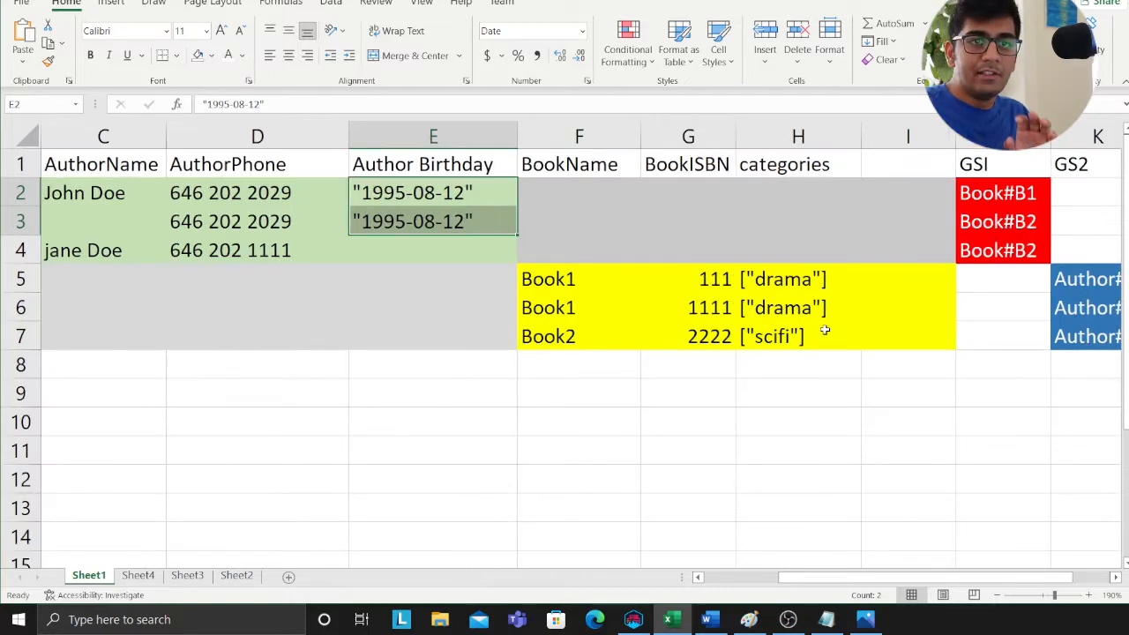
left_click(907, 335)
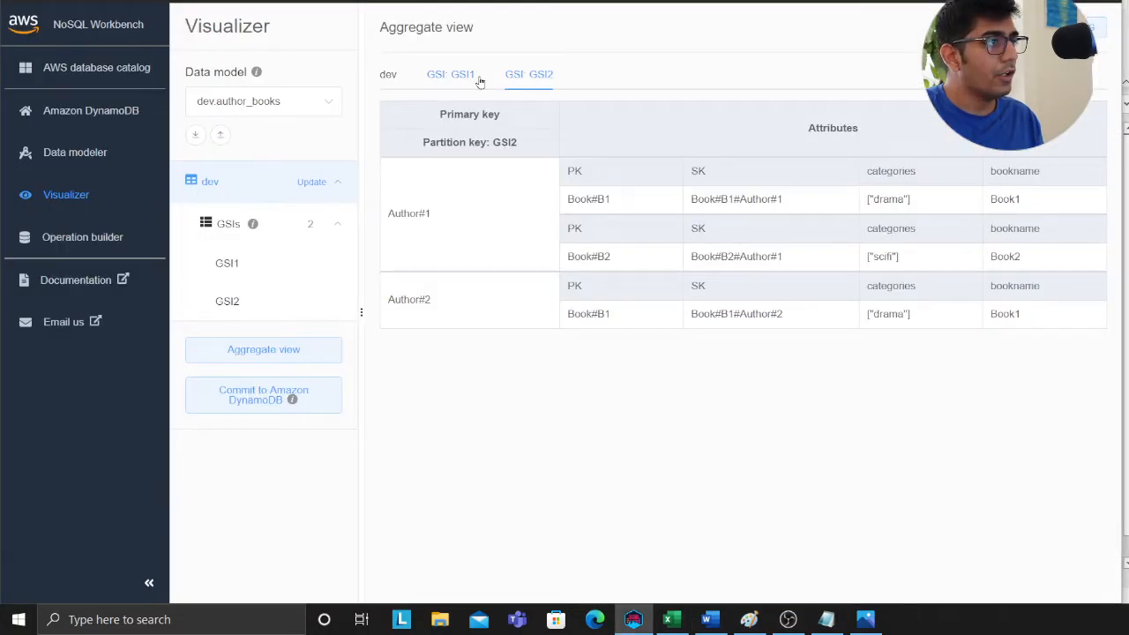
Show the GSI1 aggregate grouping authors under Book#B1 and Book#B2, then go back to Excel.
left_click(450, 74)
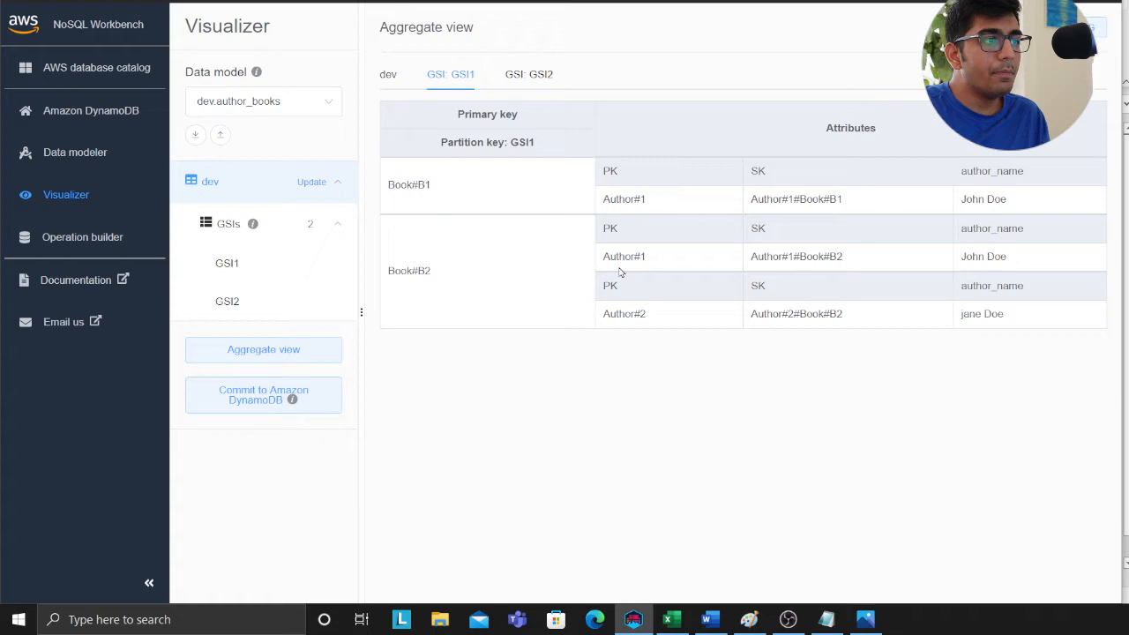
double_click(625, 314)
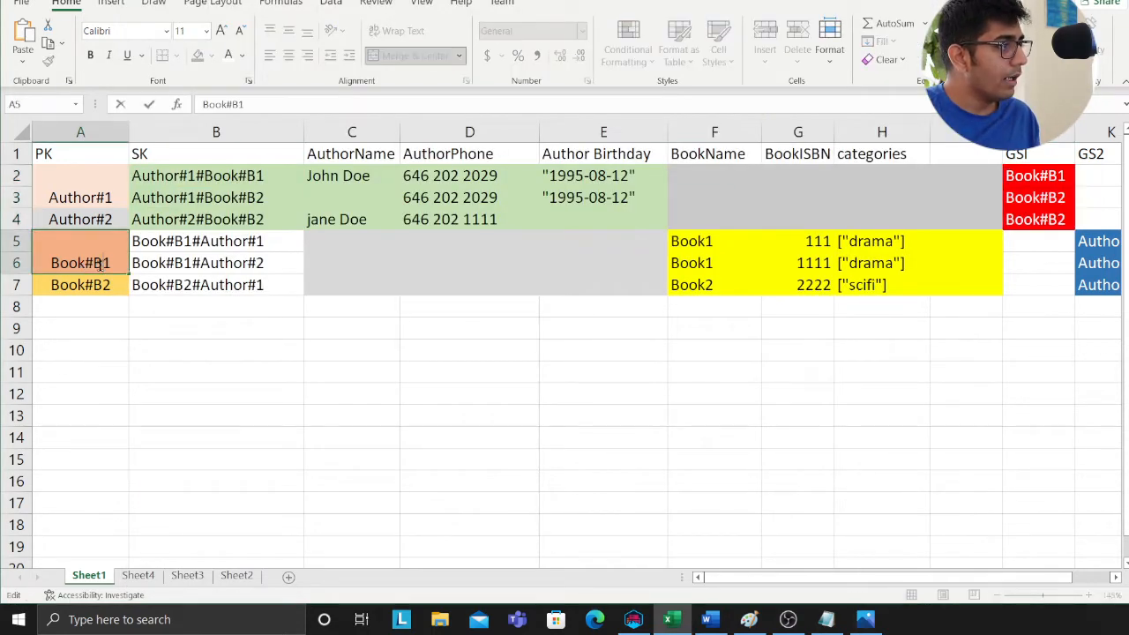
Pick the Book#B1 partition key cell in the PK column.
left_click(216, 240)
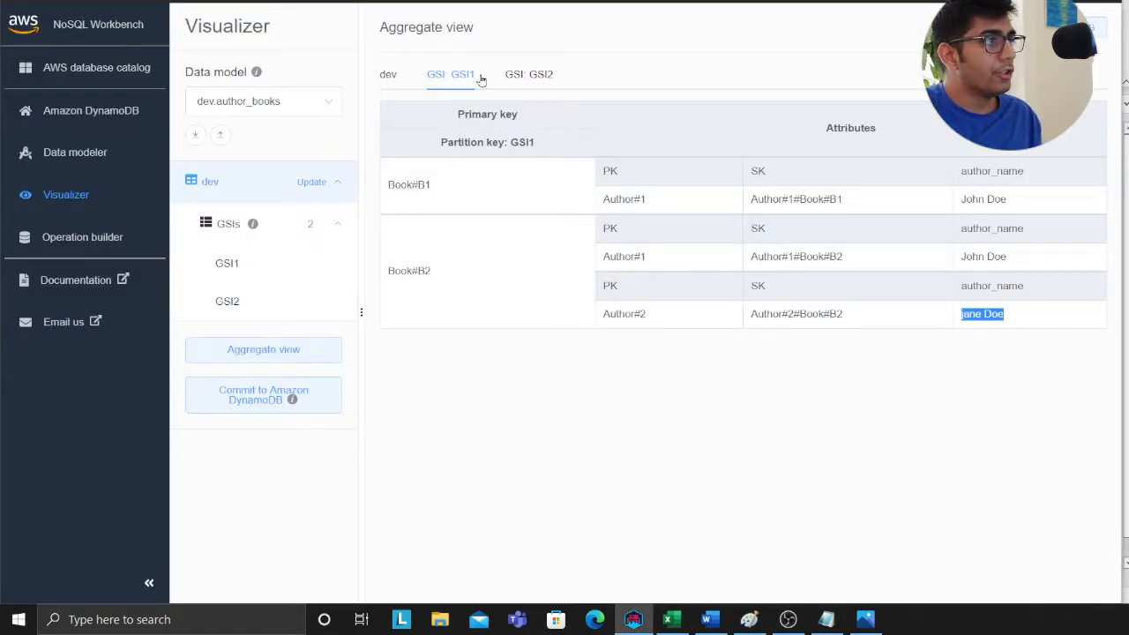
Show the GSI2 aggregate and point out Author#1's group with its Book#B2 item.
left_click(529, 74)
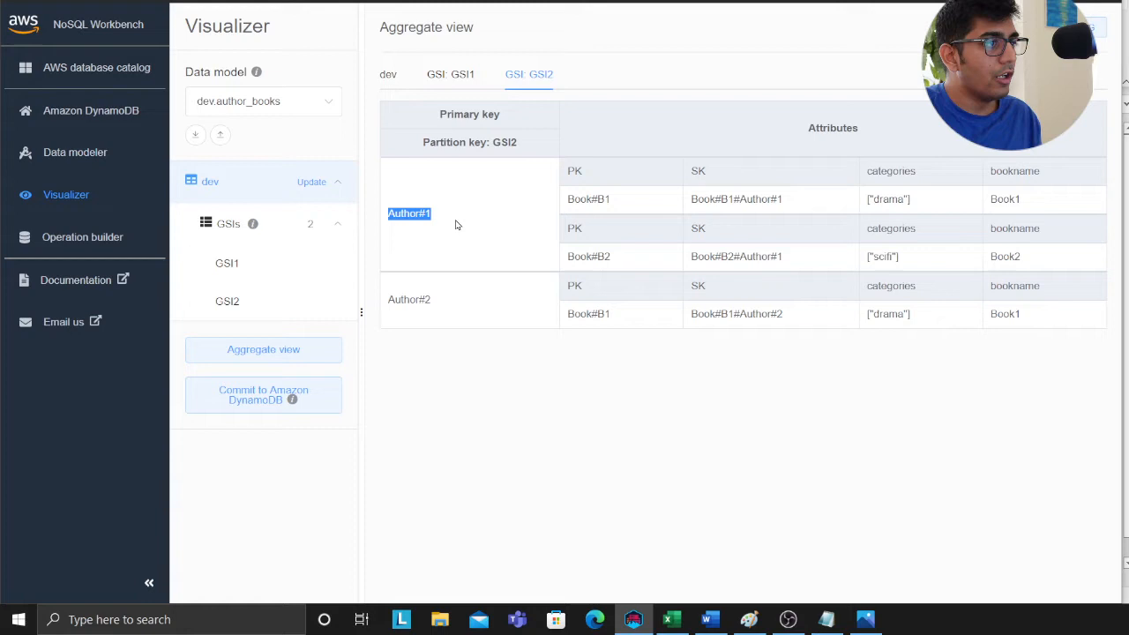
double_click(589, 198)
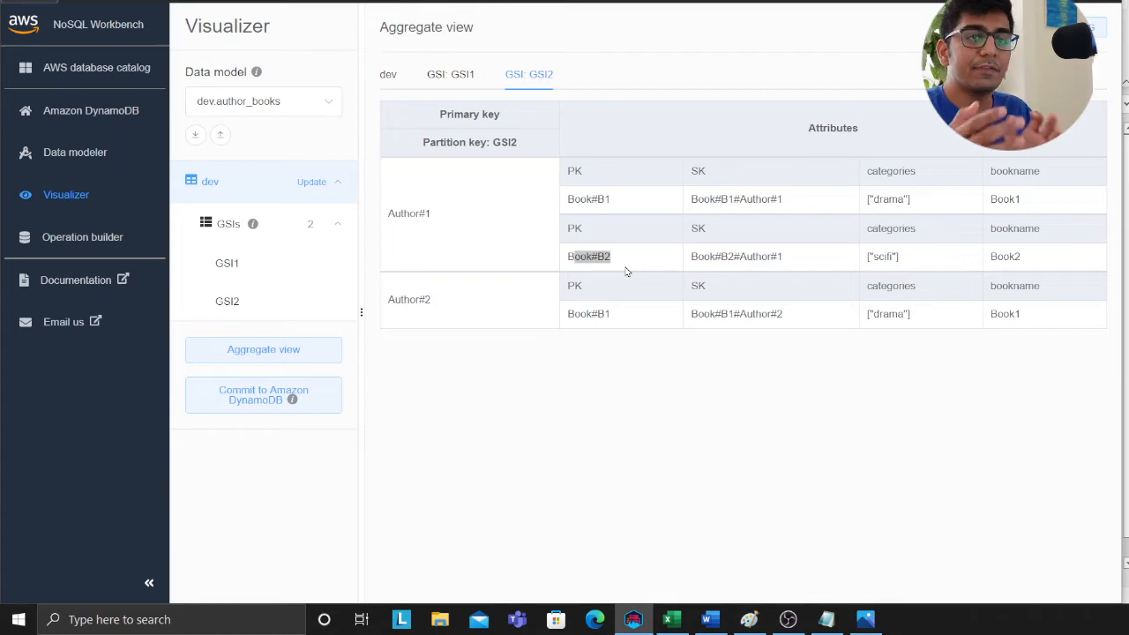
left_click(670, 620)
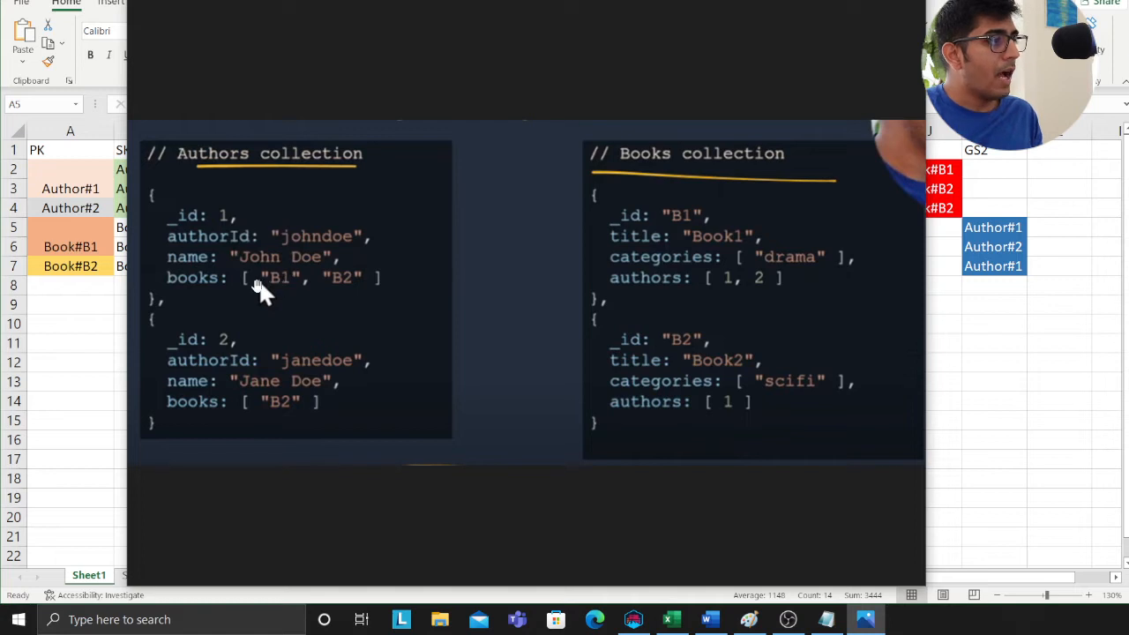
mouse_move(727, 293)
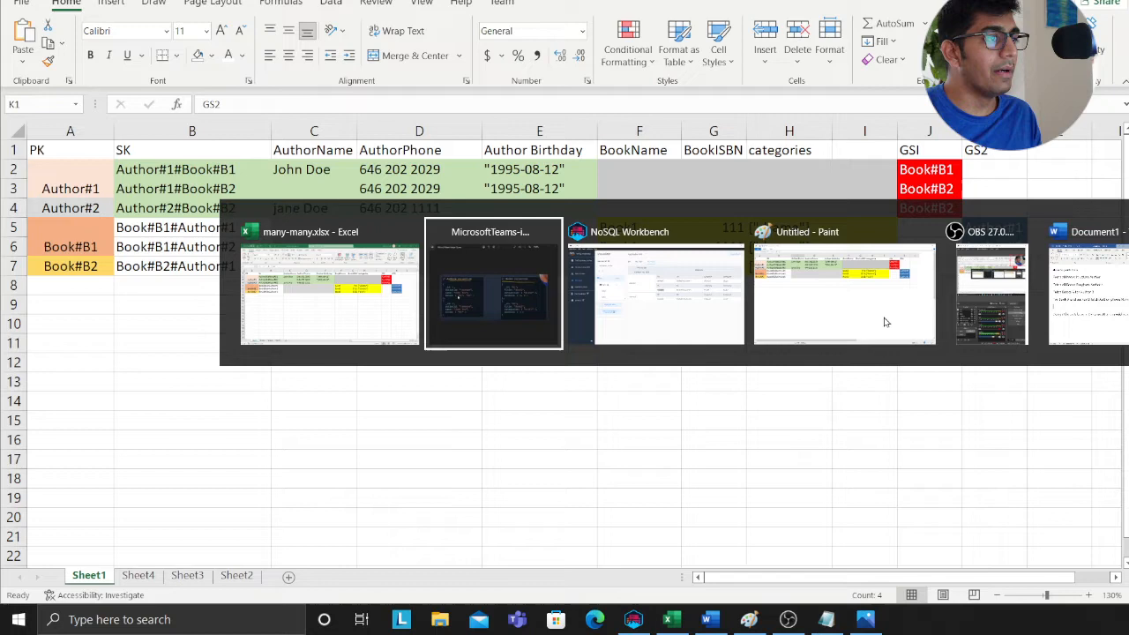
Back in NoSQL Workbench, show the base table aggregate with Author#1's book items.
left_click(630, 297)
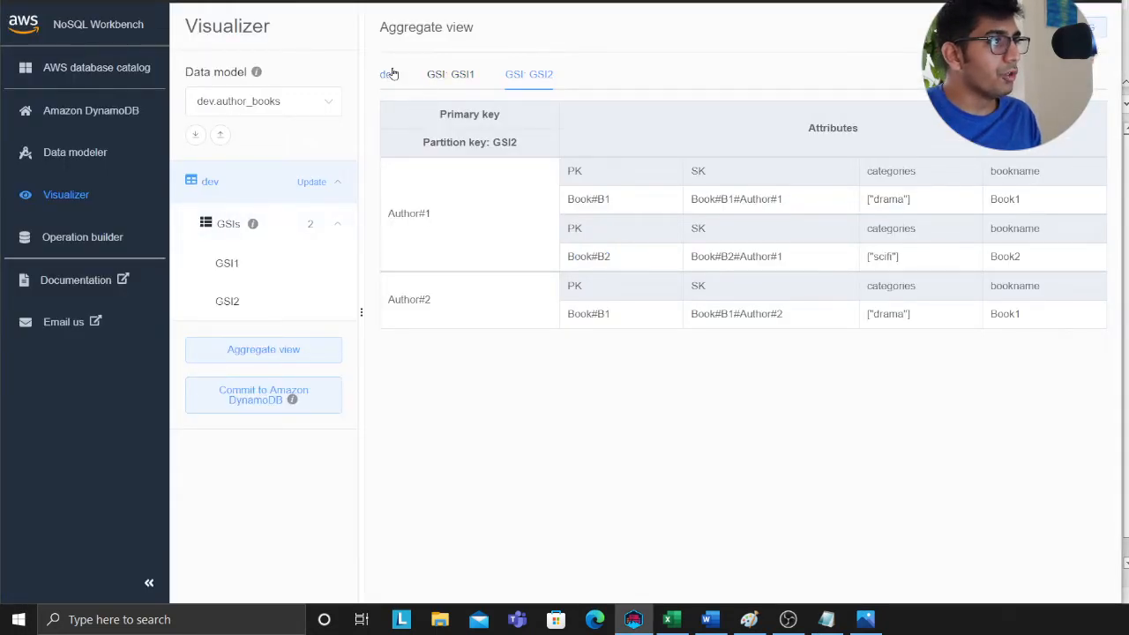
left_click(388, 74)
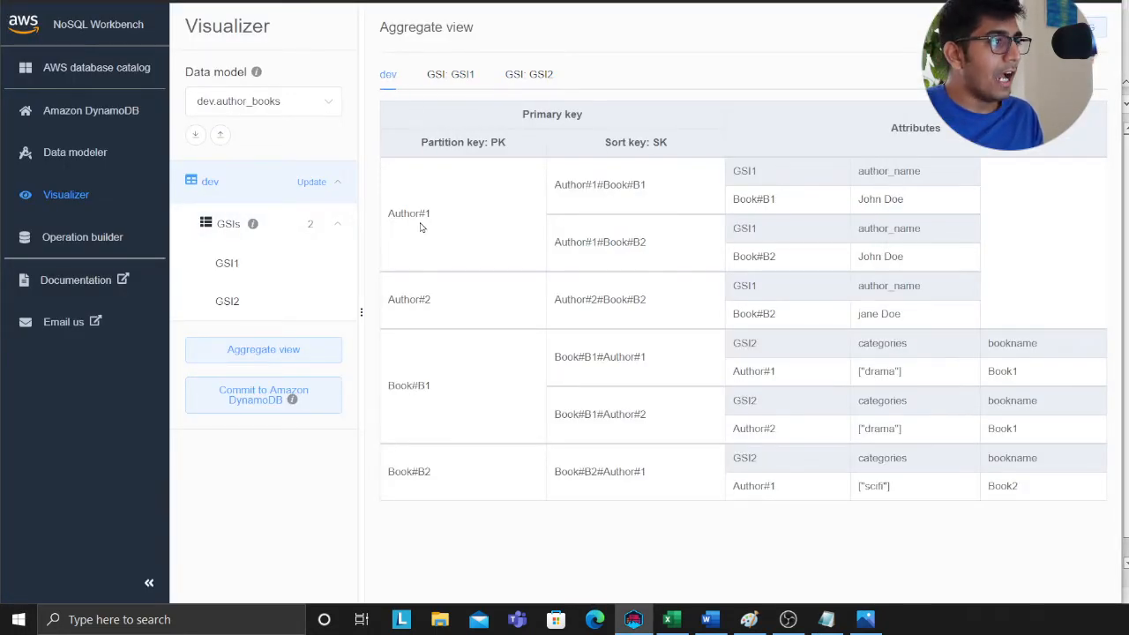
double_click(409, 212)
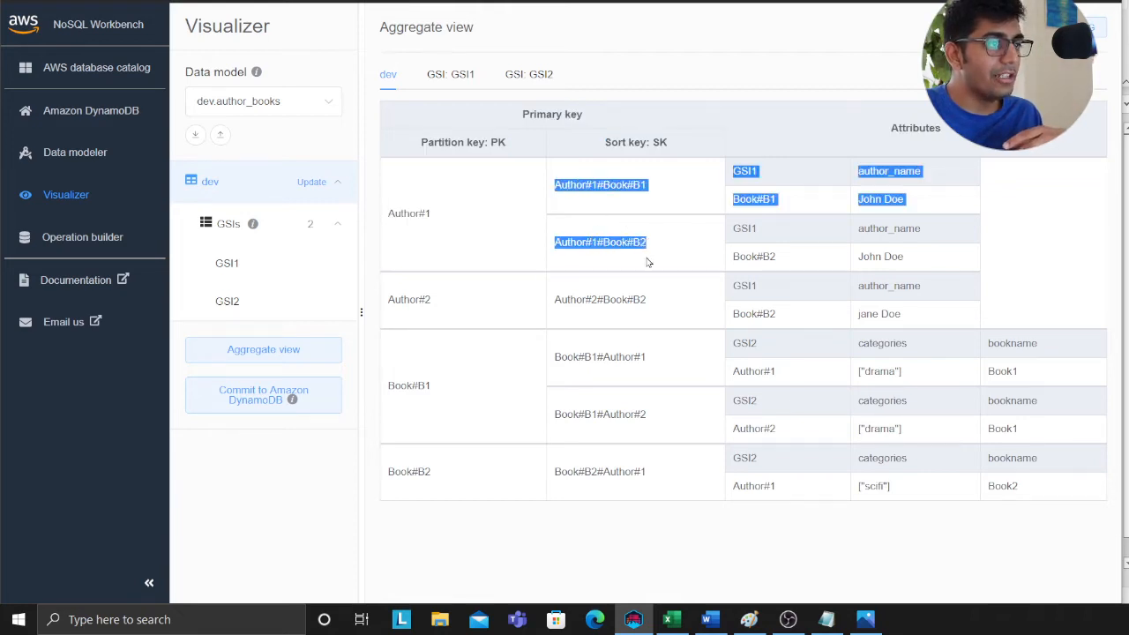
Show the GSI1 aggregate's Book#B2 group, then the GSI2 aggregate grouped by author.
left_click(452, 74)
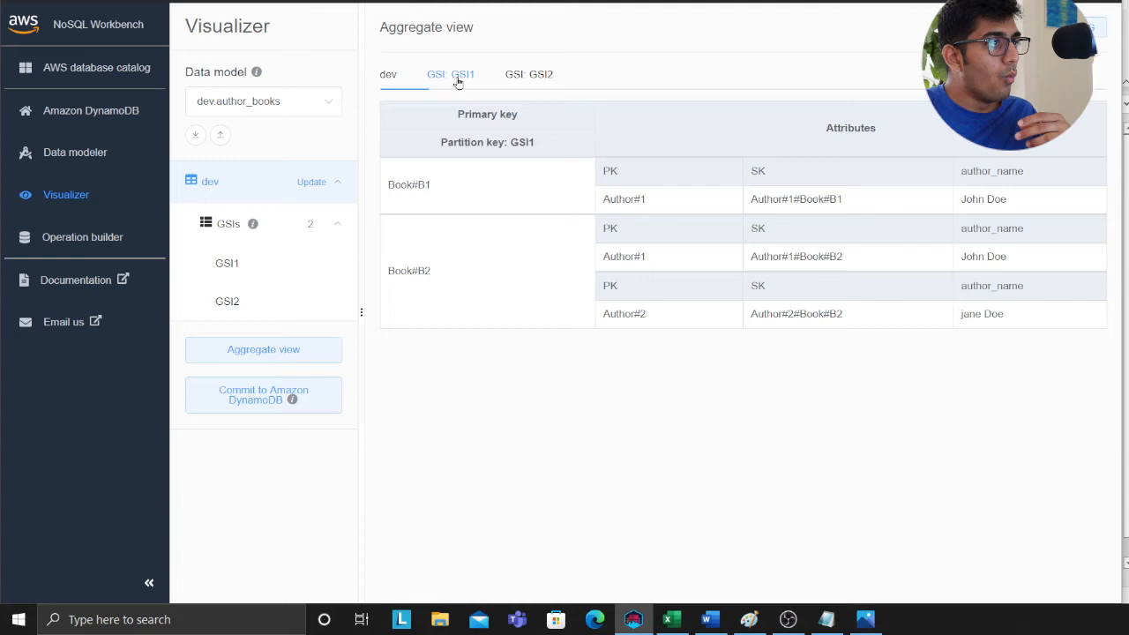
double_click(410, 183)
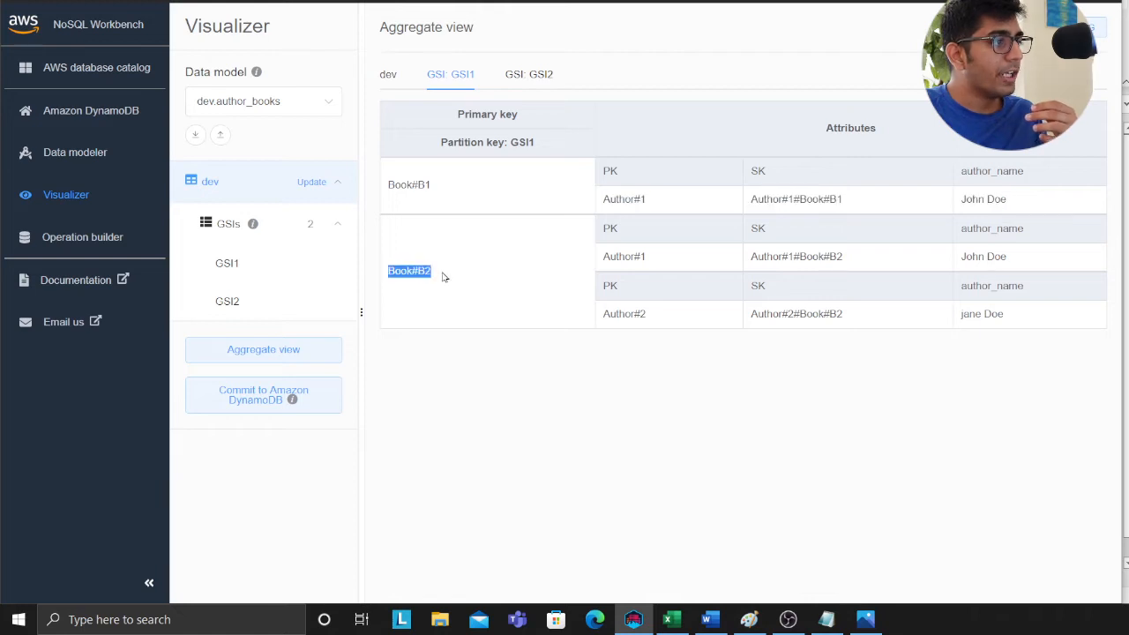
mouse_move(966, 256)
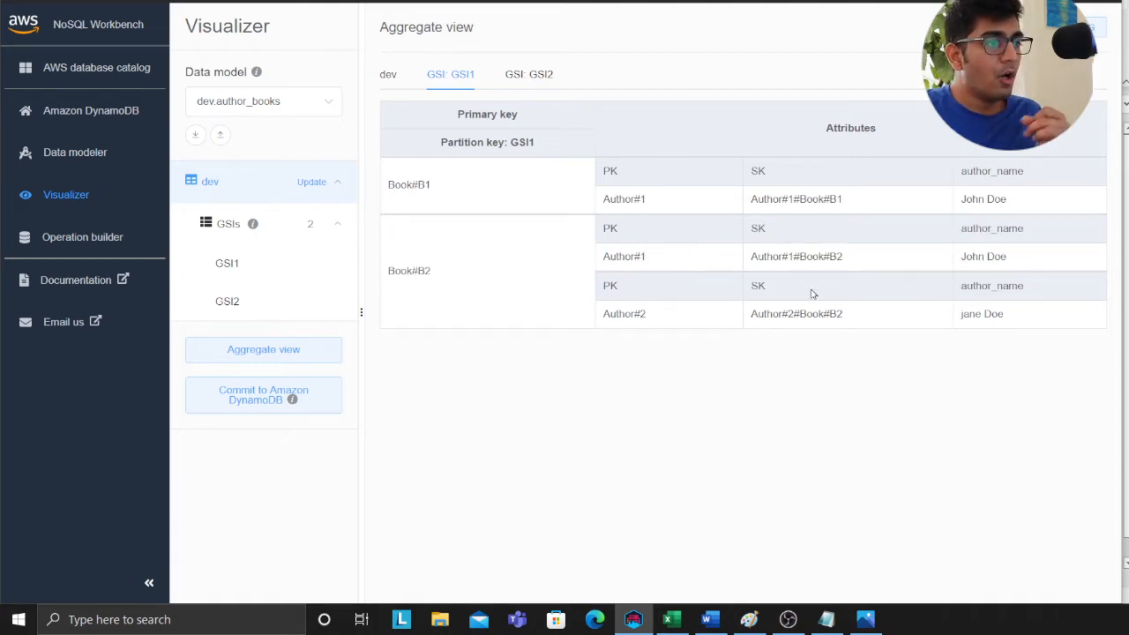
mouse_move(642, 284)
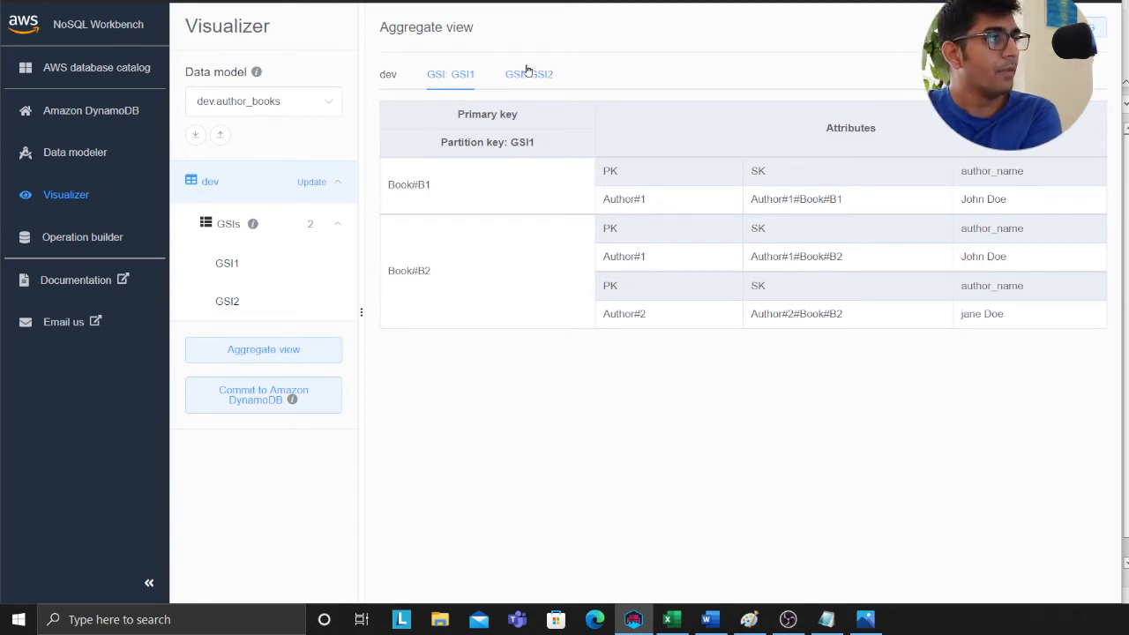
left_click(530, 74)
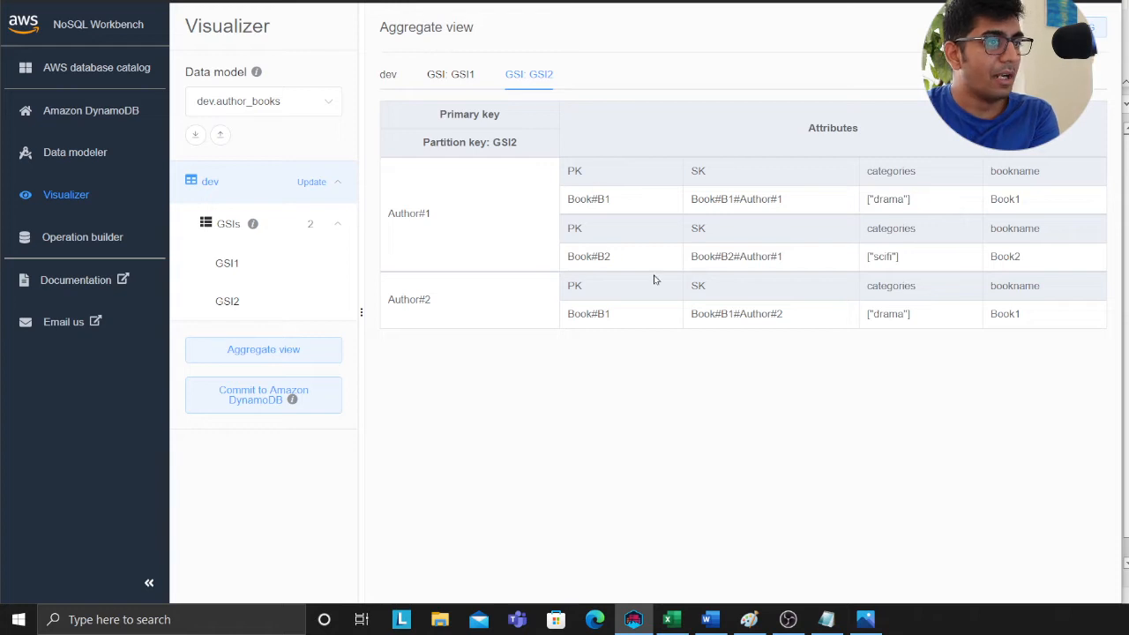
mouse_move(450, 330)
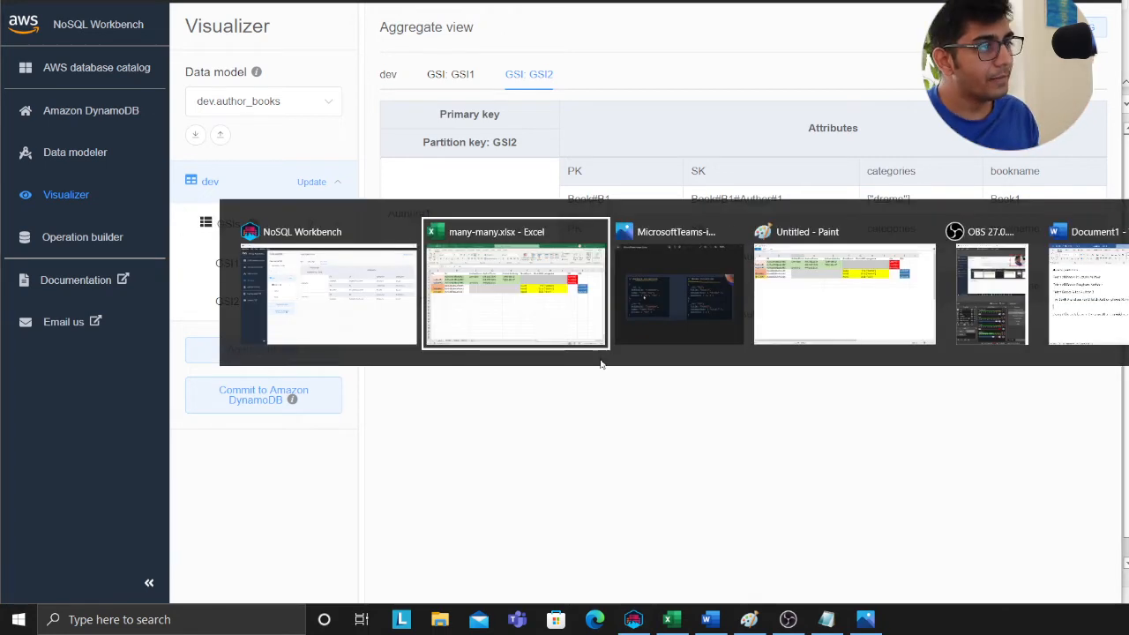
Return to the many-many workbook and pick out the book categories values like ["drama"].
left_click(515, 293)
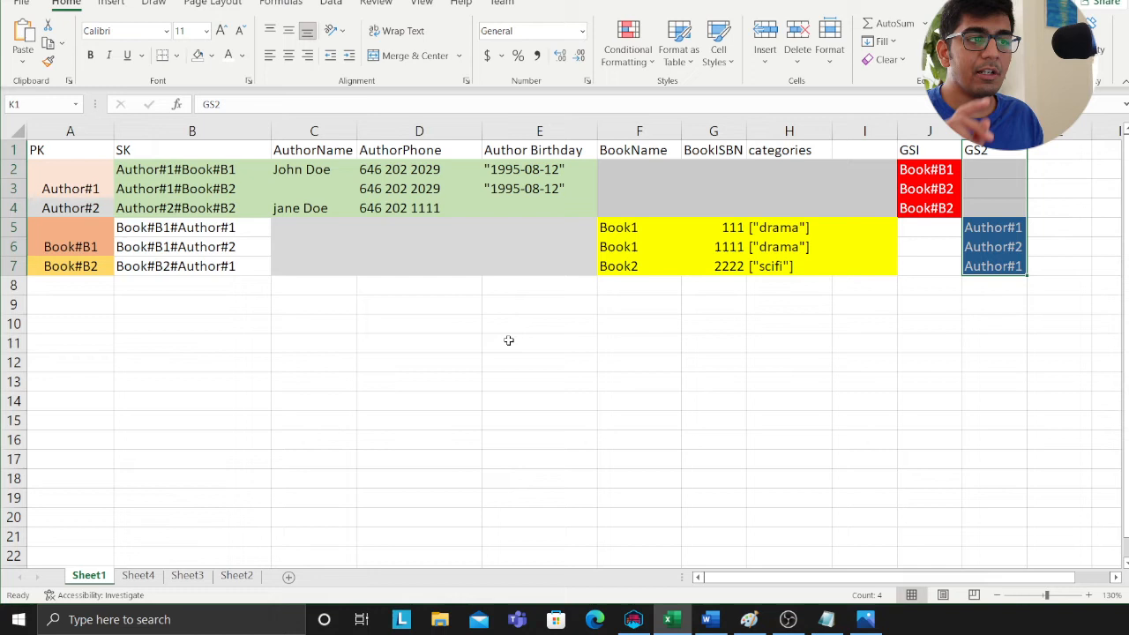
mouse_move(494, 379)
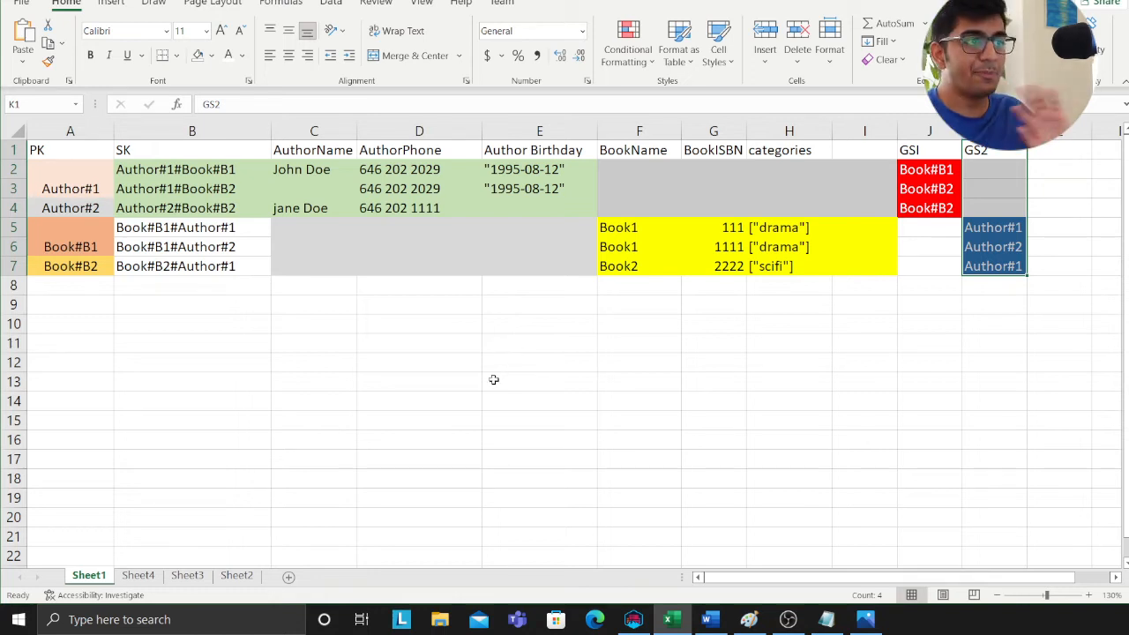
mouse_move(518, 395)
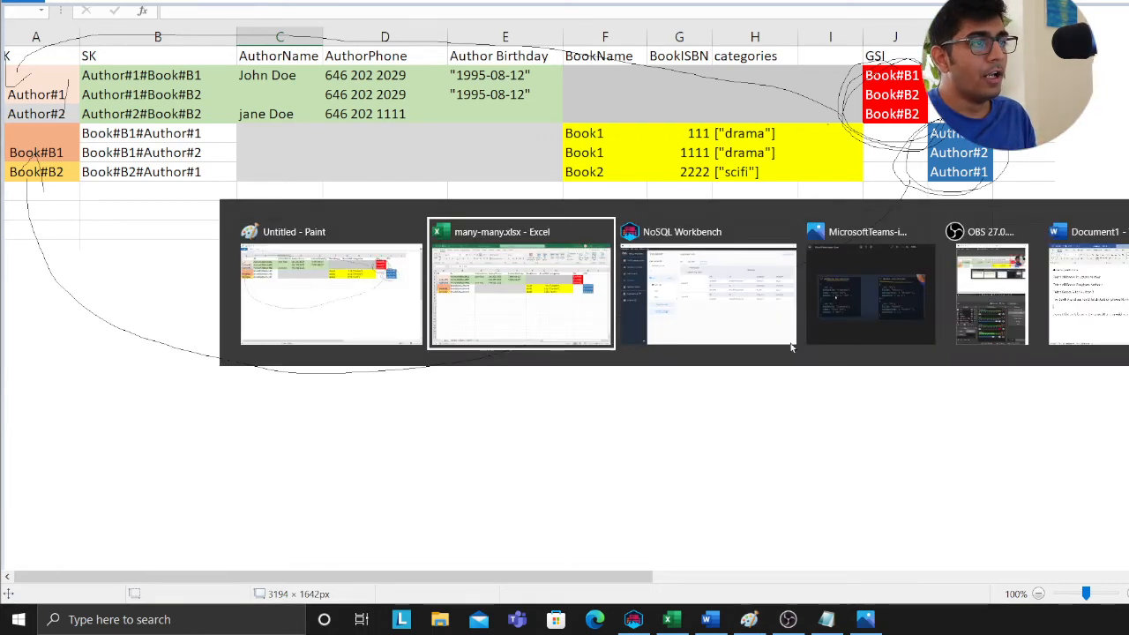
left_click(521, 283)
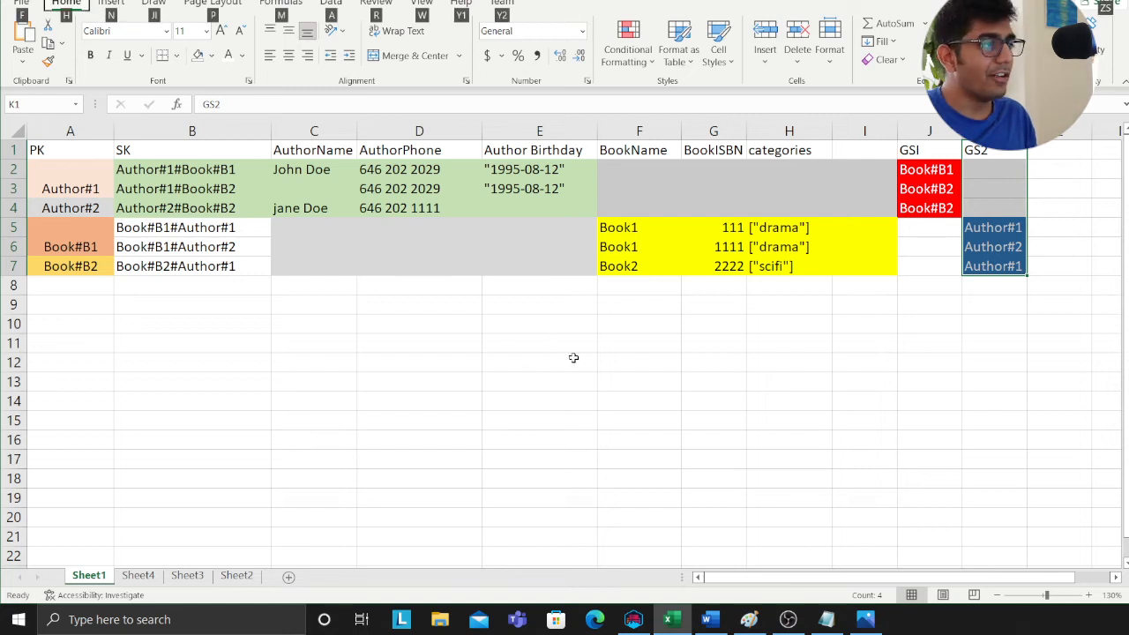
left_click(789, 225)
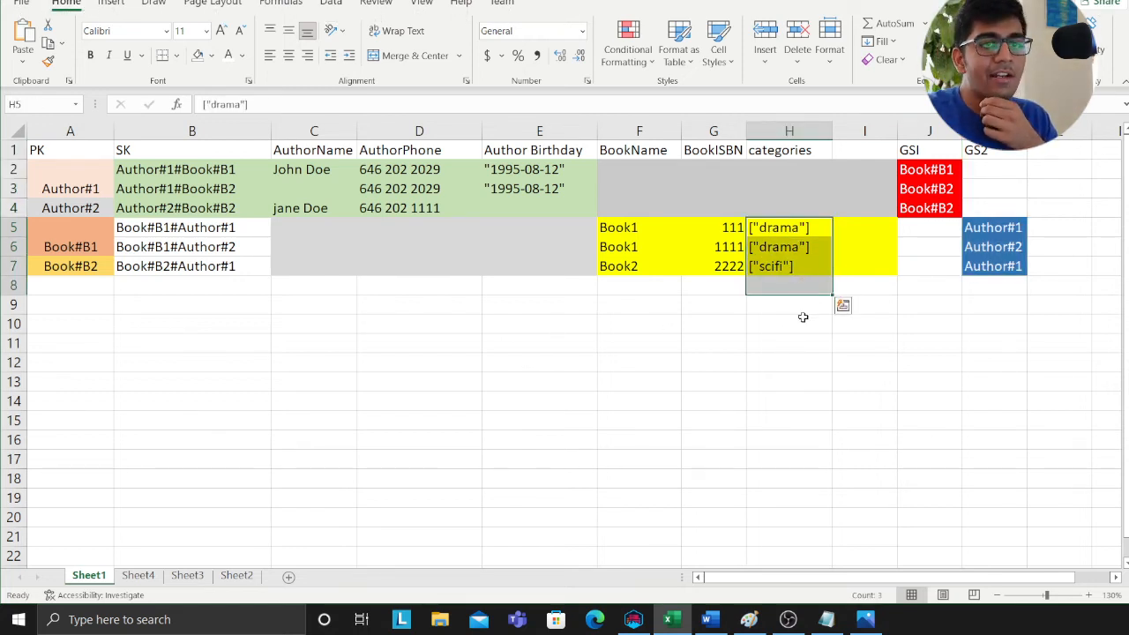
mouse_move(801, 390)
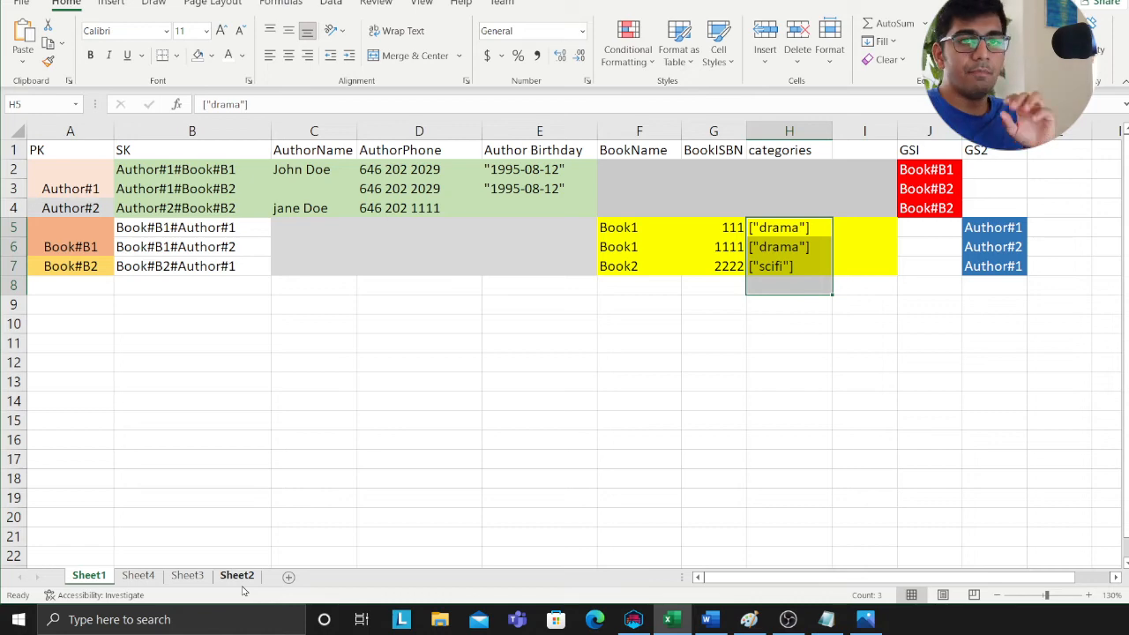
Compare the Sheet2 address example and the category variant sheet against the Sheet1 model.
left_click(237, 575)
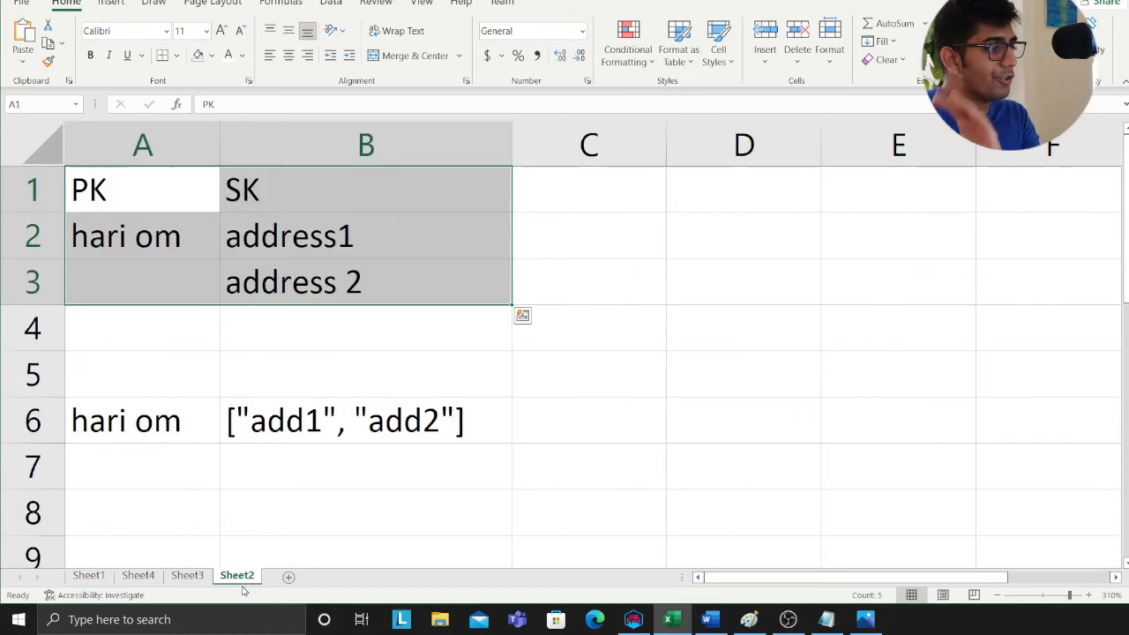
left_click(138, 575)
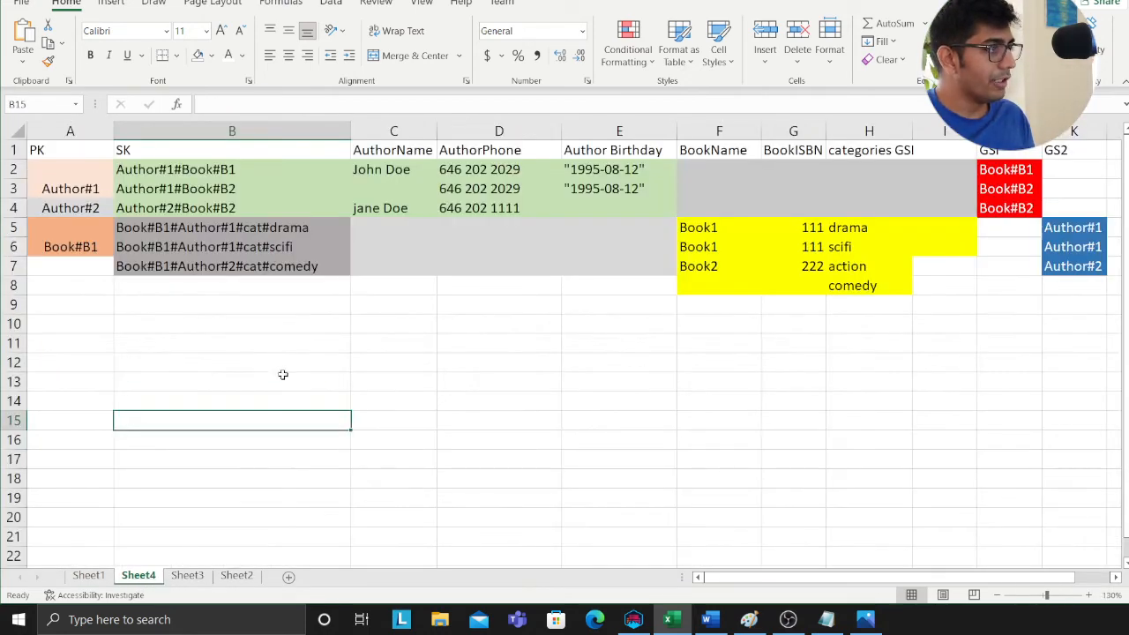
left_click(233, 325)
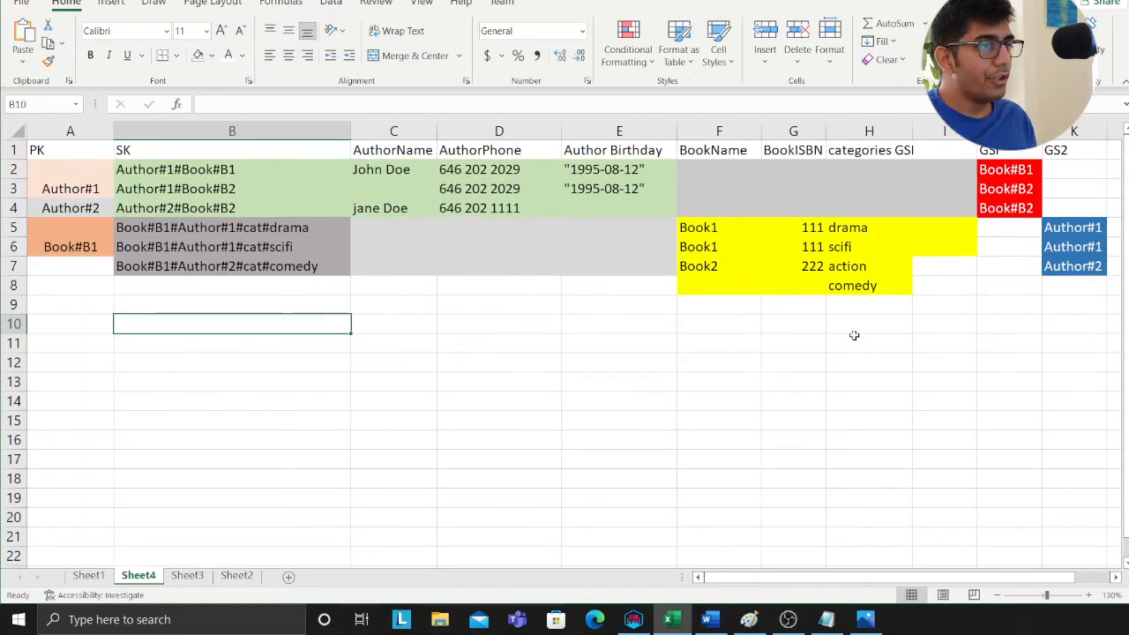
left_click(89, 575)
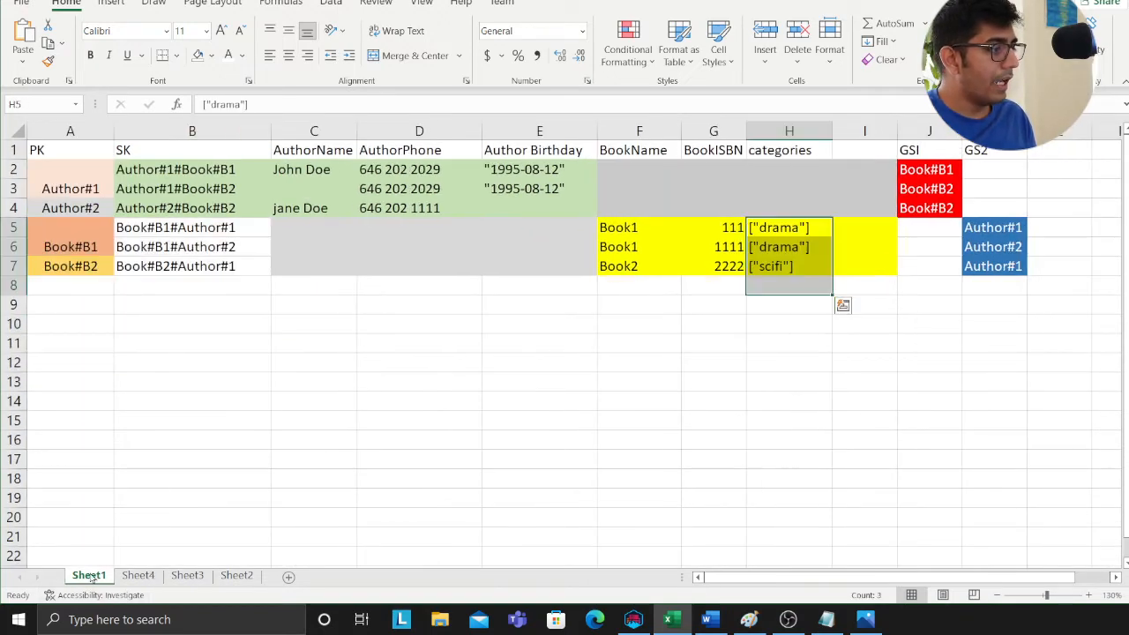
Settle on the category variant sheet and pick Book#B1 with its per-category sort keys.
left_click(237, 575)
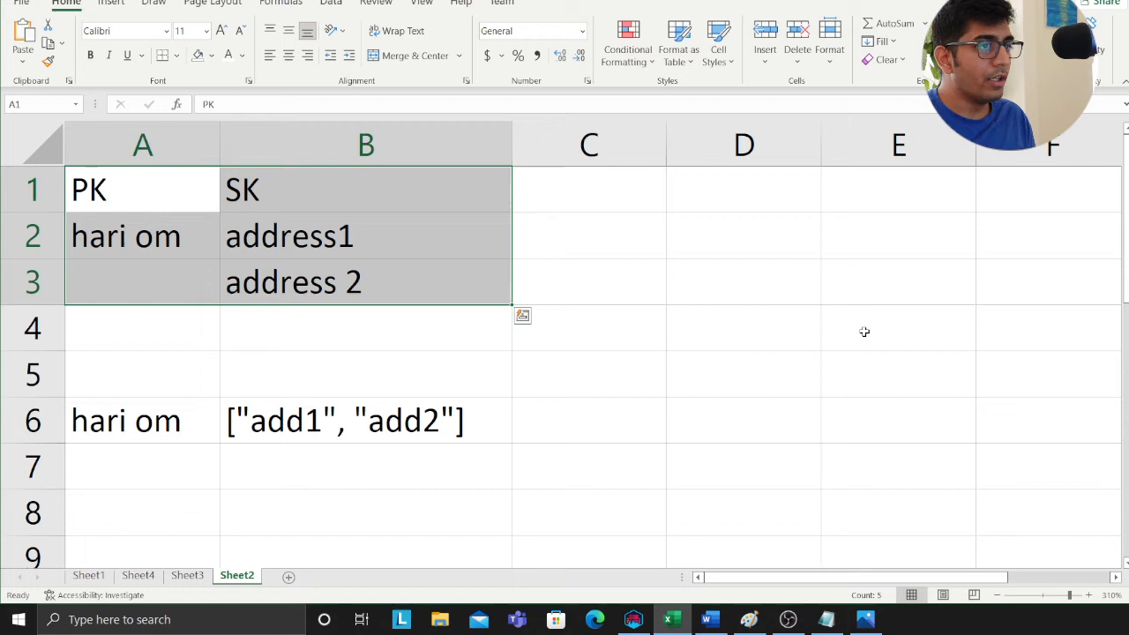
left_click(137, 576)
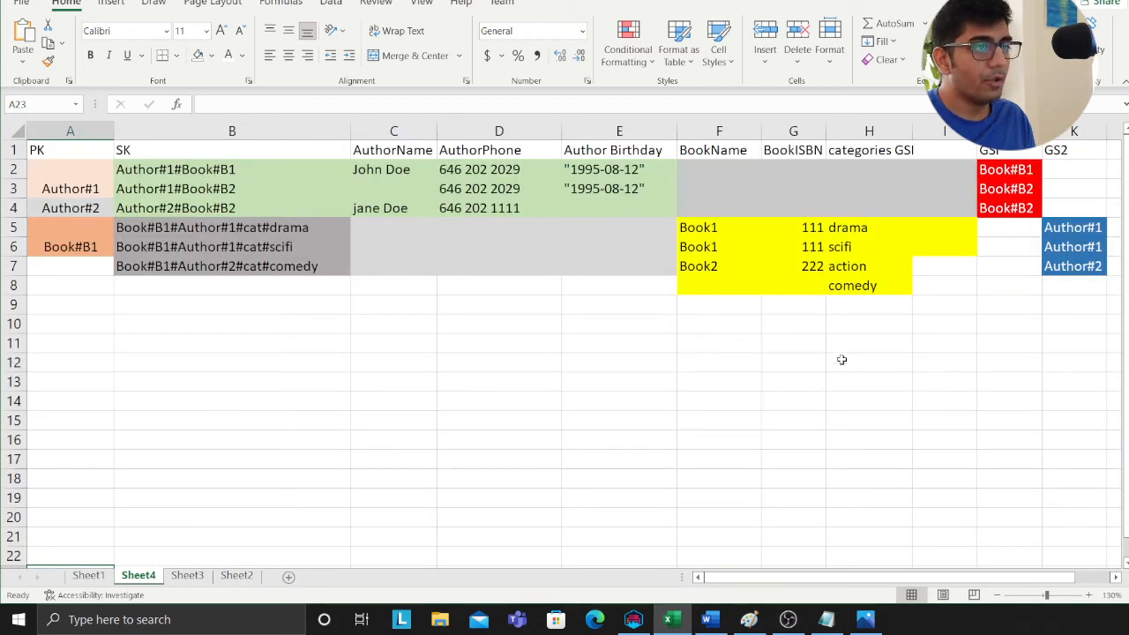
left_click(70, 247)
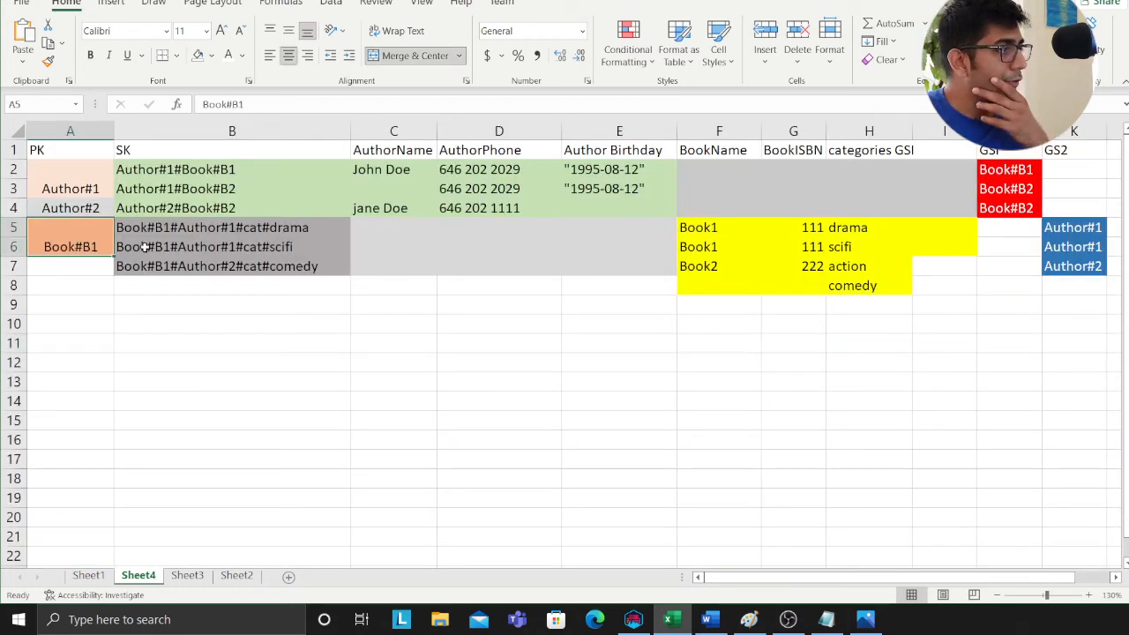
double_click(255, 226)
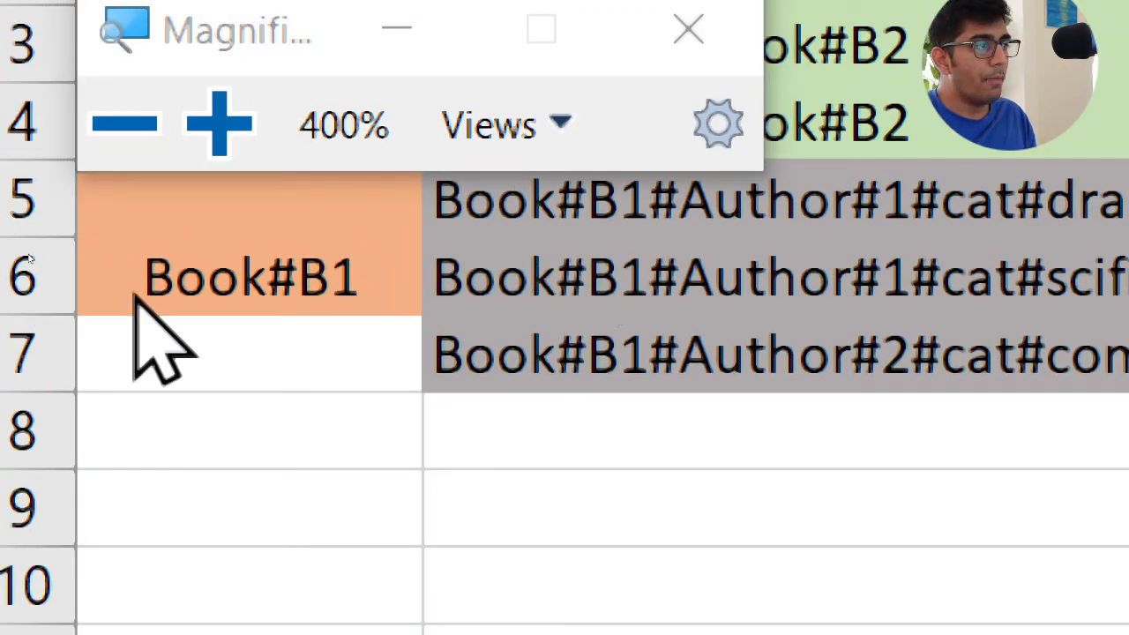
mouse_move(582, 247)
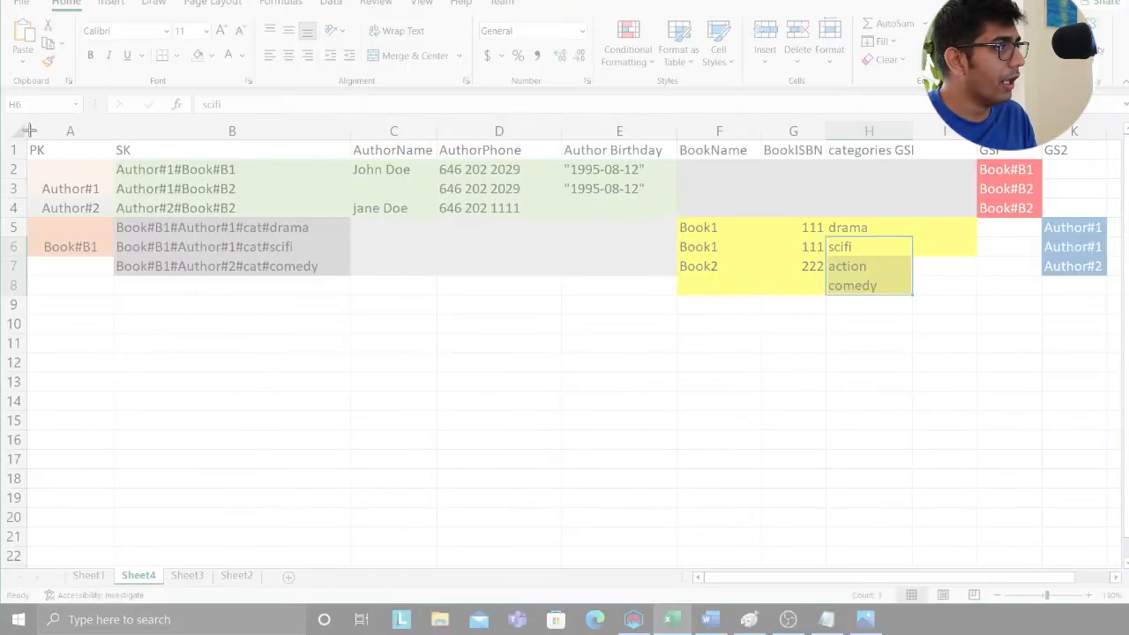
Snip the category variant sheet into Paint under the Sheet1 capture, circle the columns, then close it.
key("alt+tab")
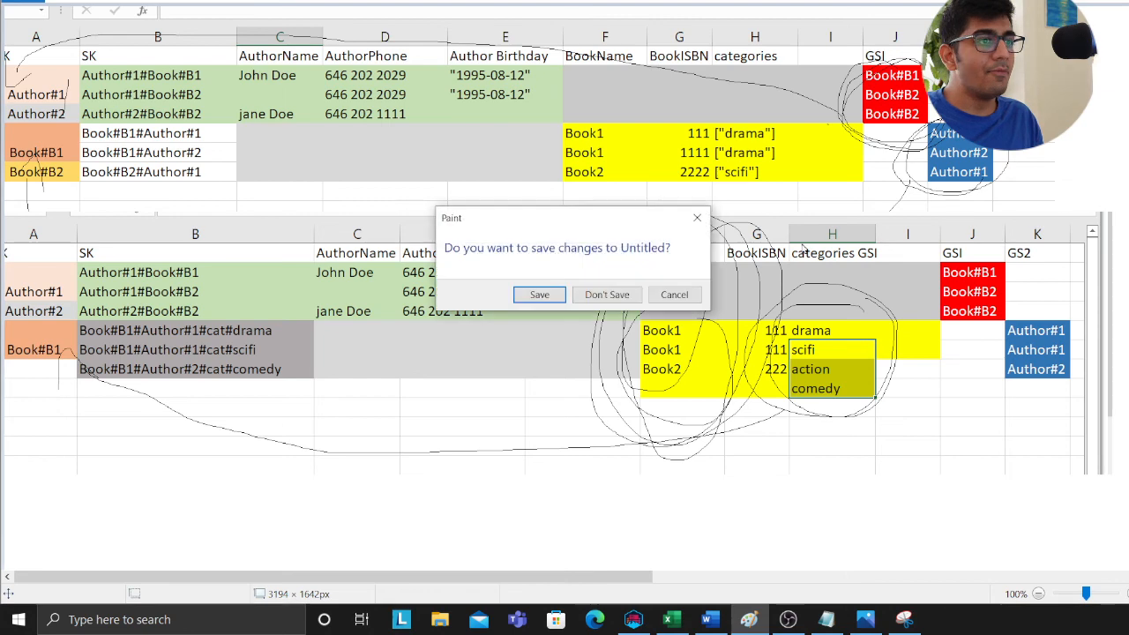
left_click(607, 293)
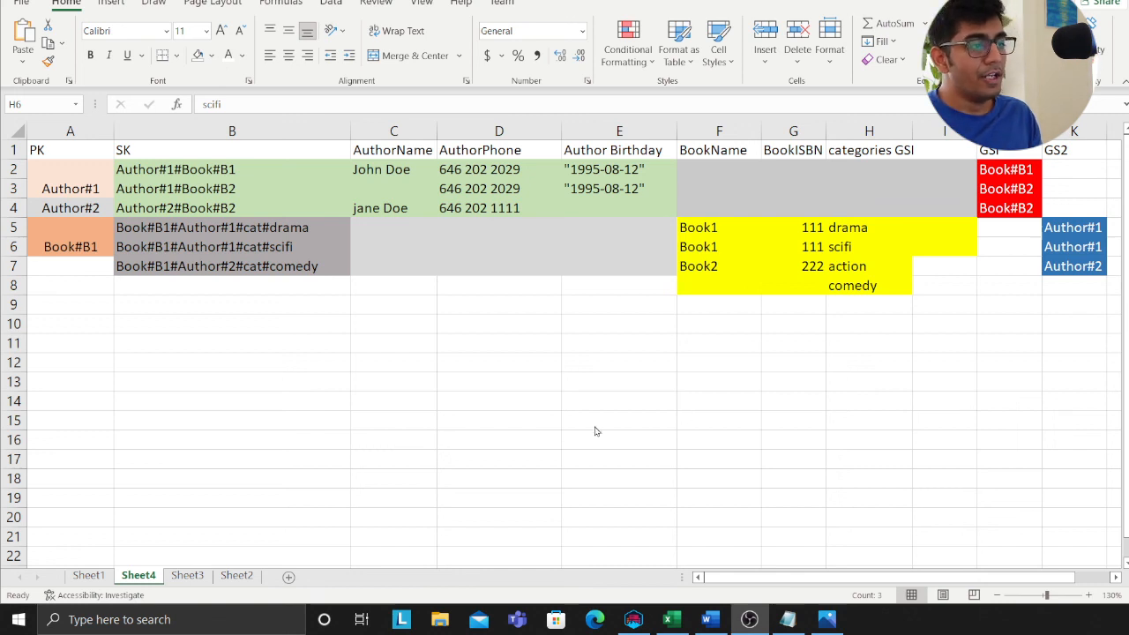
mouse_move(836, 430)
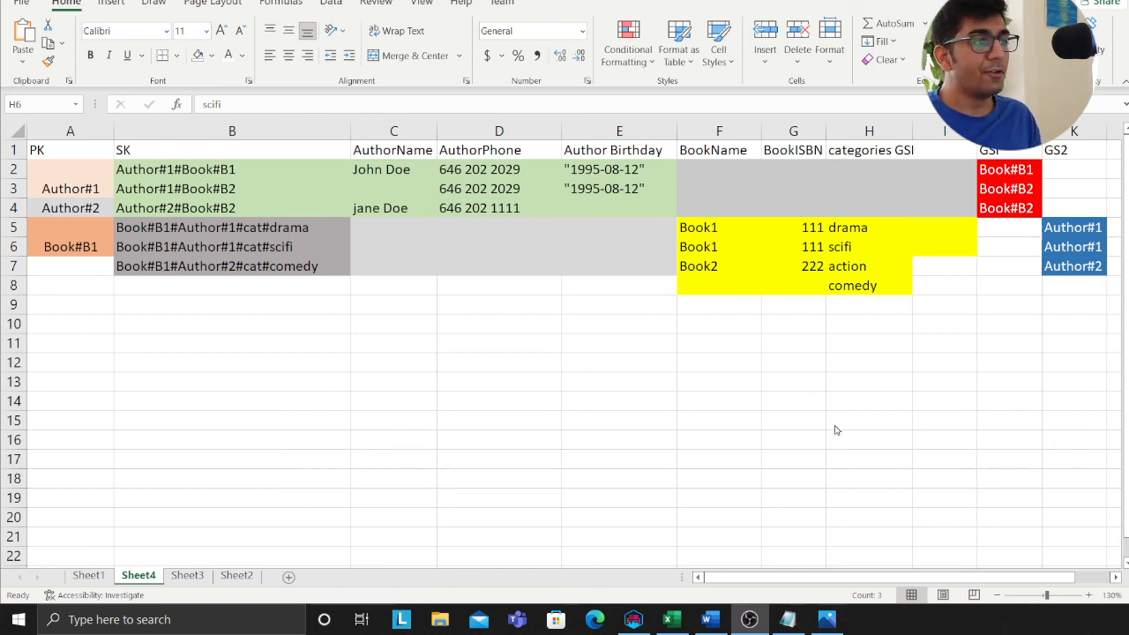
mouse_move(865, 466)
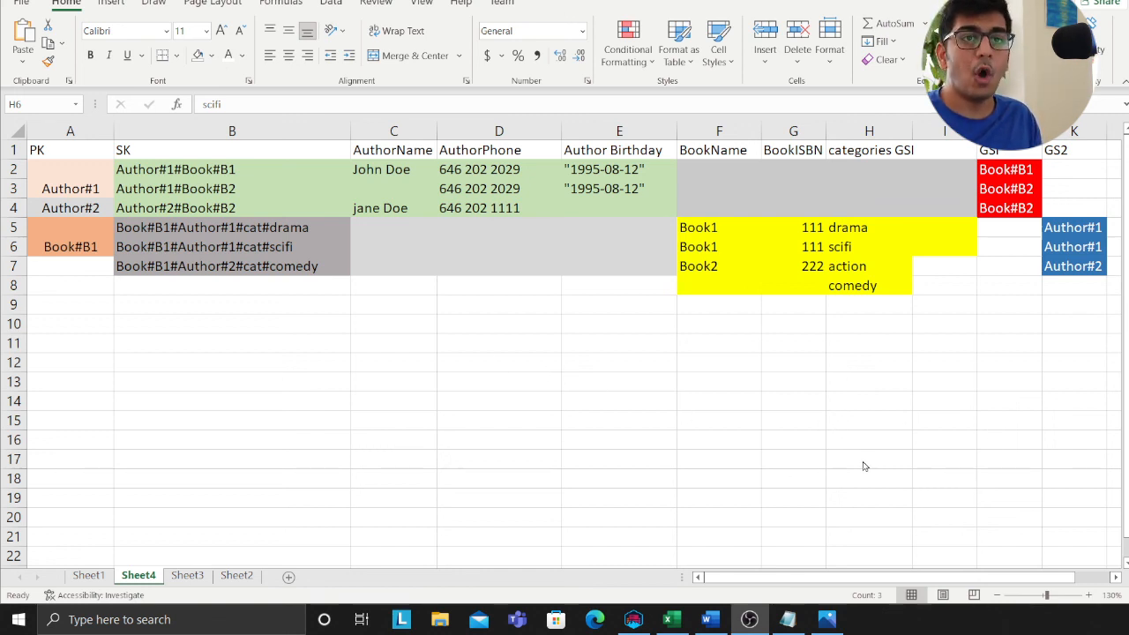
mouse_move(318, 368)
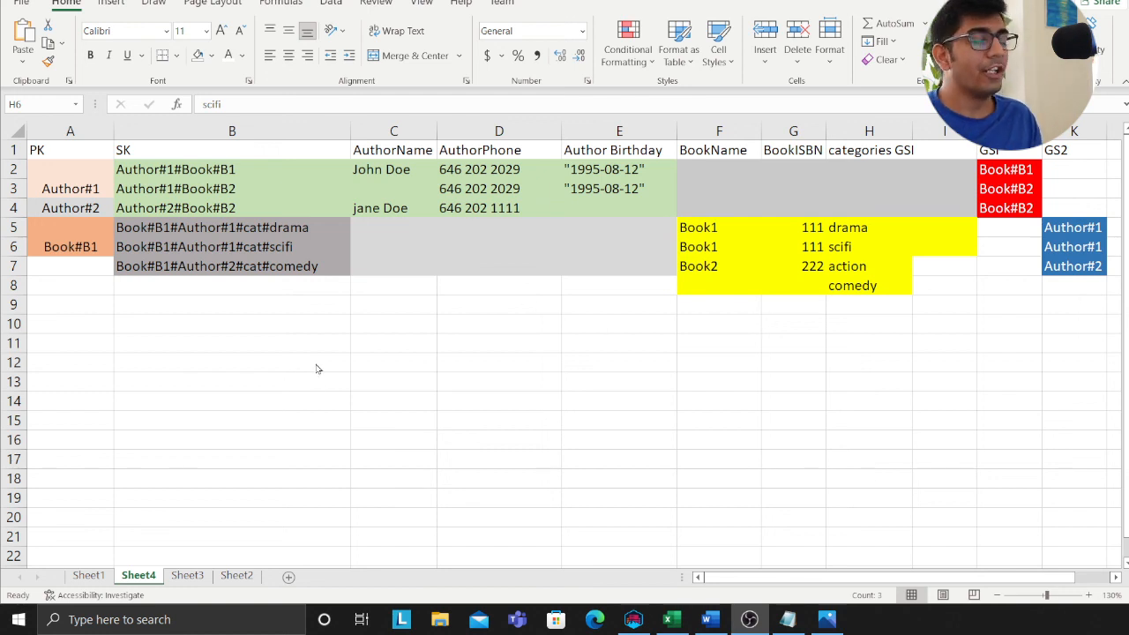